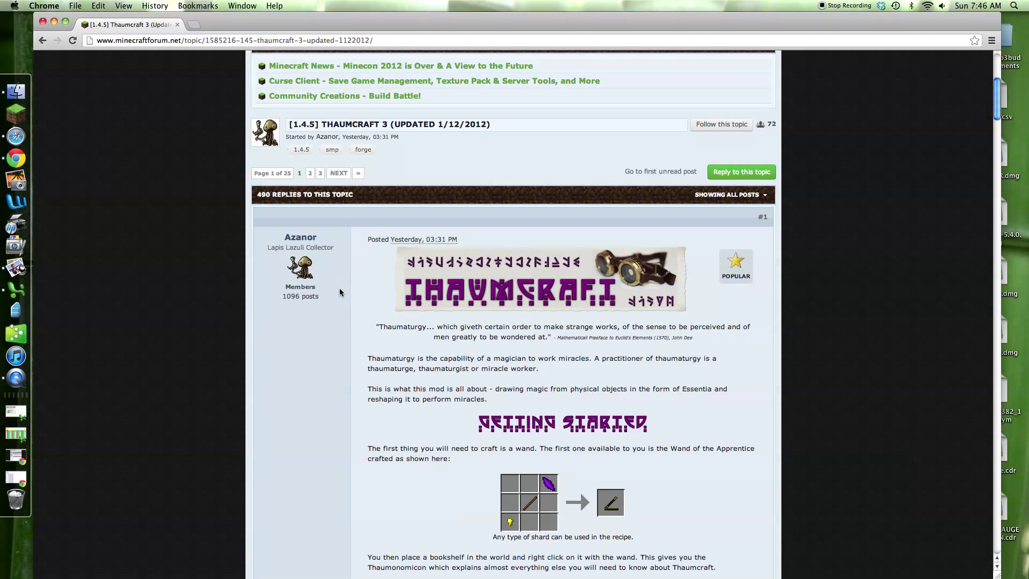
{"action": "mouse_move", "coordinate": [363, 137]}
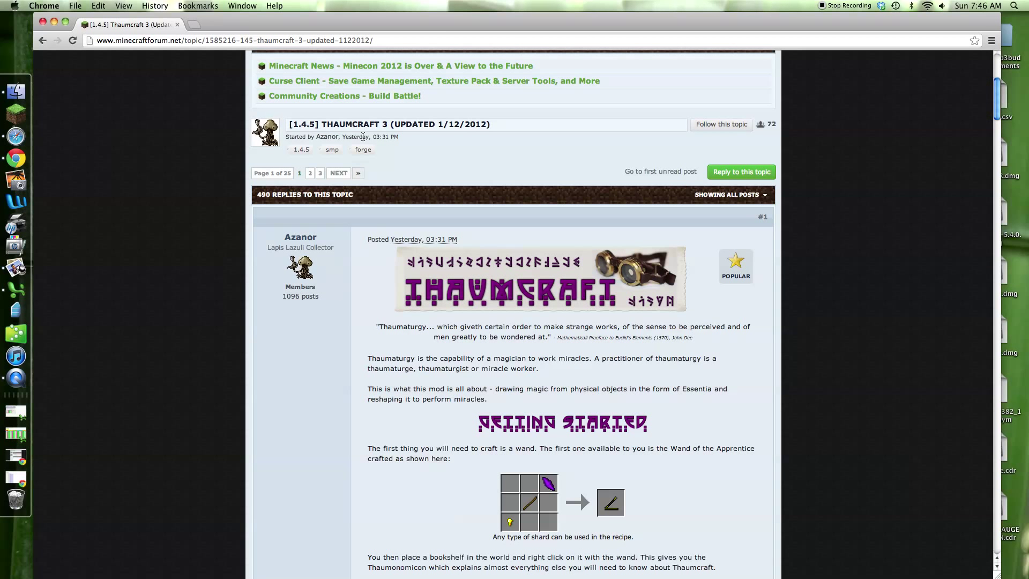
{"action": "mouse_move", "coordinate": [457, 109]}
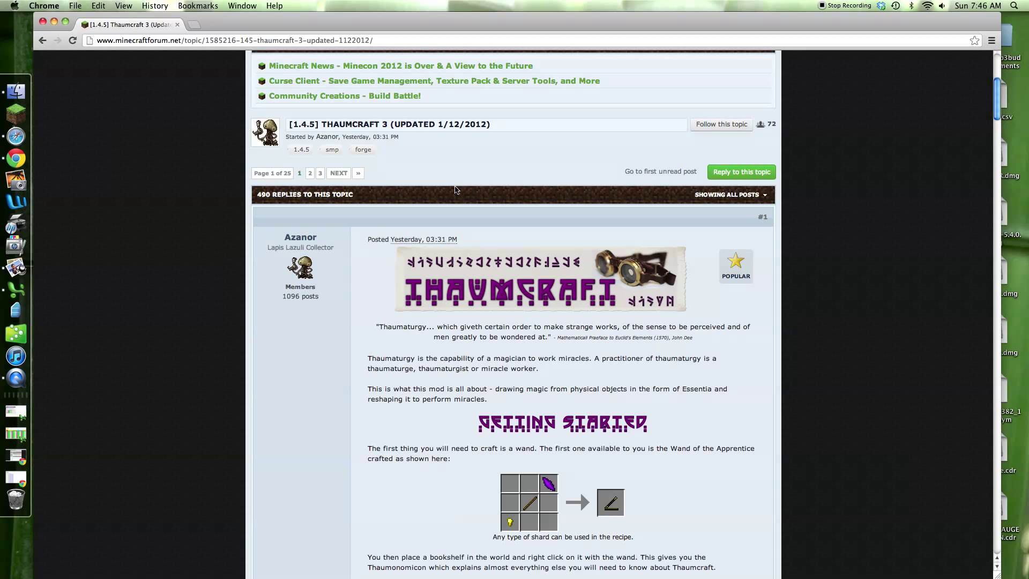
Step: Scroll the Thaumcraft 3 thread to its Download section for version 3.0.0c
{"action": "scroll", "scroll_direction": "down", "scroll_amount": 3}
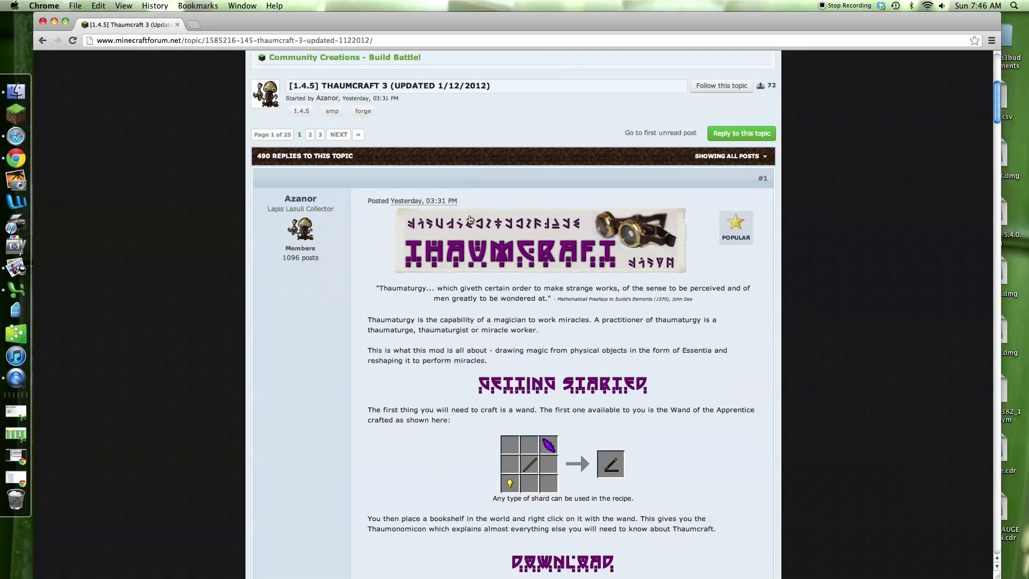
{"action": "scroll", "scroll_direction": "down", "scroll_amount": 3}
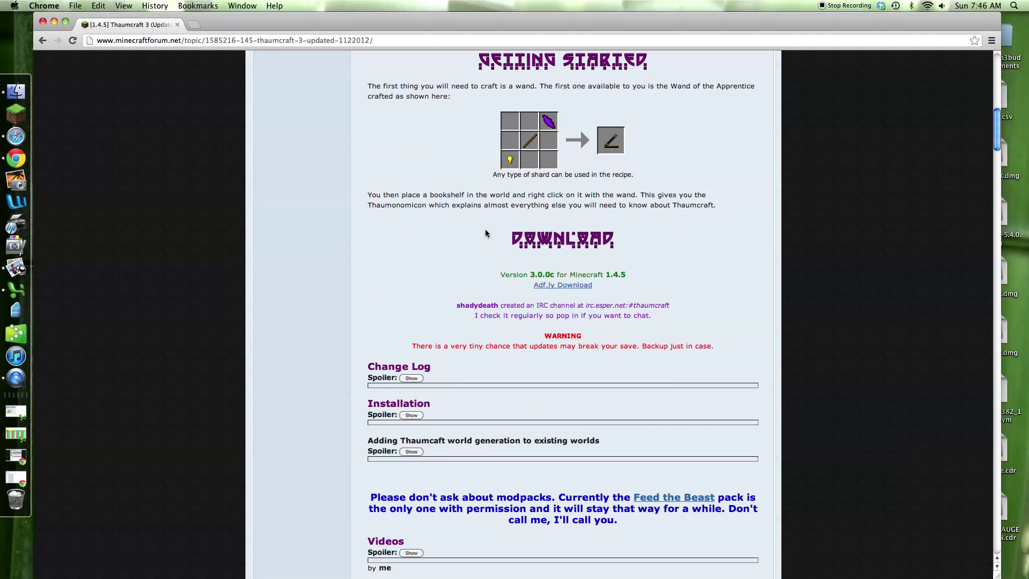
{"action": "scroll", "scroll_direction": "up", "scroll_amount": 3}
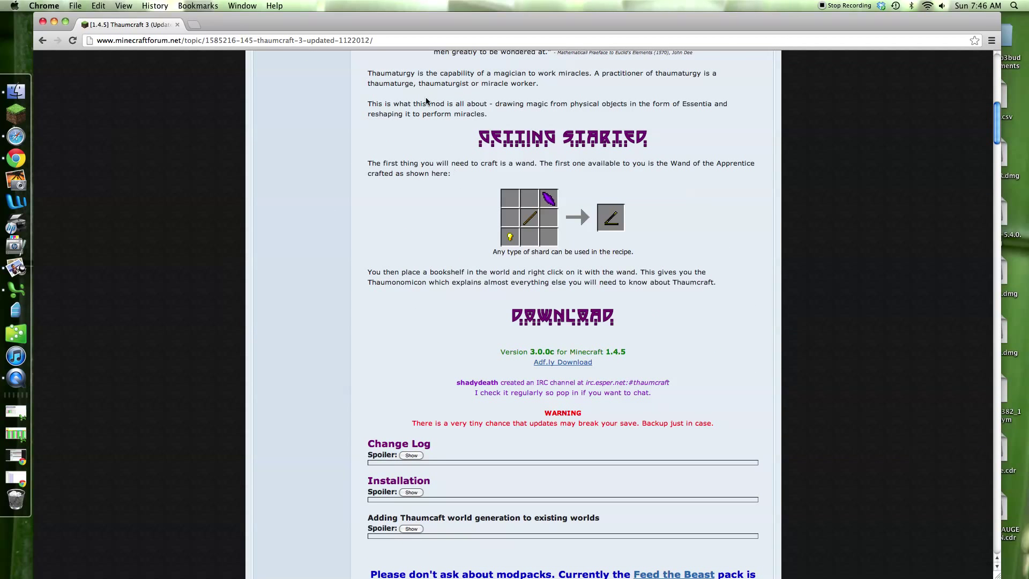
{"action": "scroll", "scroll_direction": "down", "scroll_amount": 3}
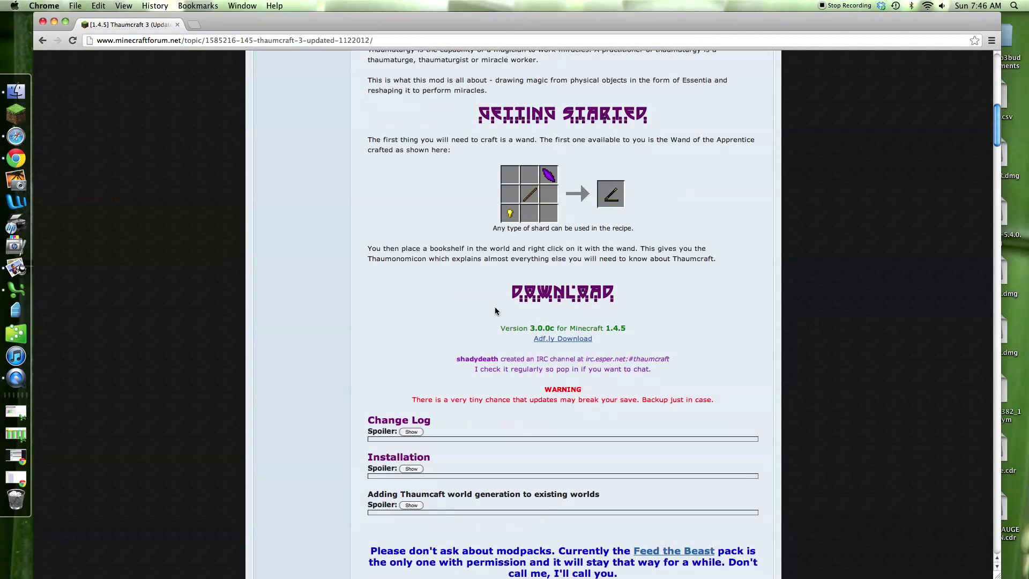
{"action": "scroll", "scroll_direction": "up", "scroll_amount": 3}
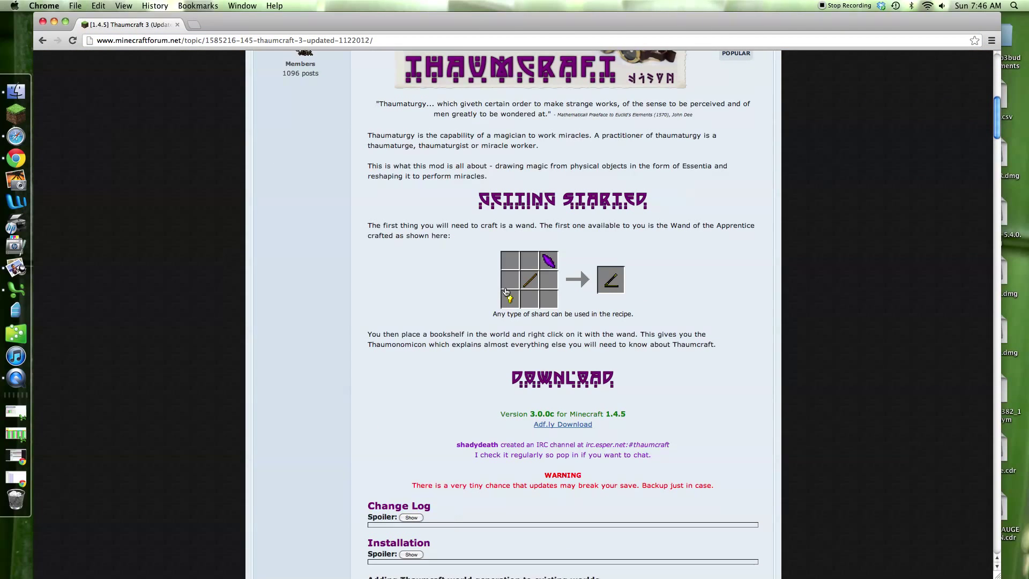
{"action": "scroll", "scroll_direction": "down", "scroll_amount": 3}
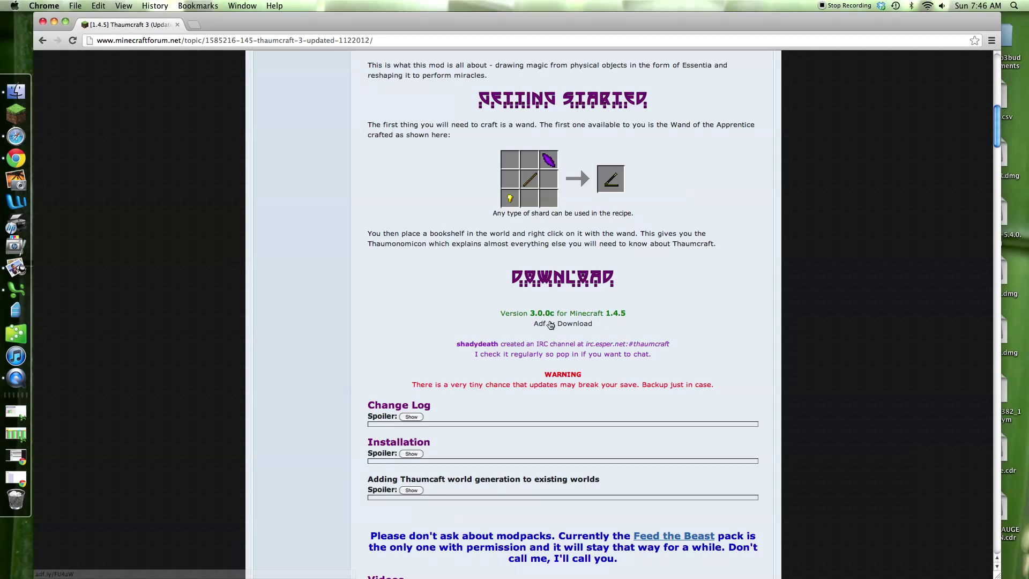
Step: Download Thaumcraft3.0.0c zip through the adf.ly link and return to the forum thread
{"action": "left_click", "coordinate": [564, 323]}
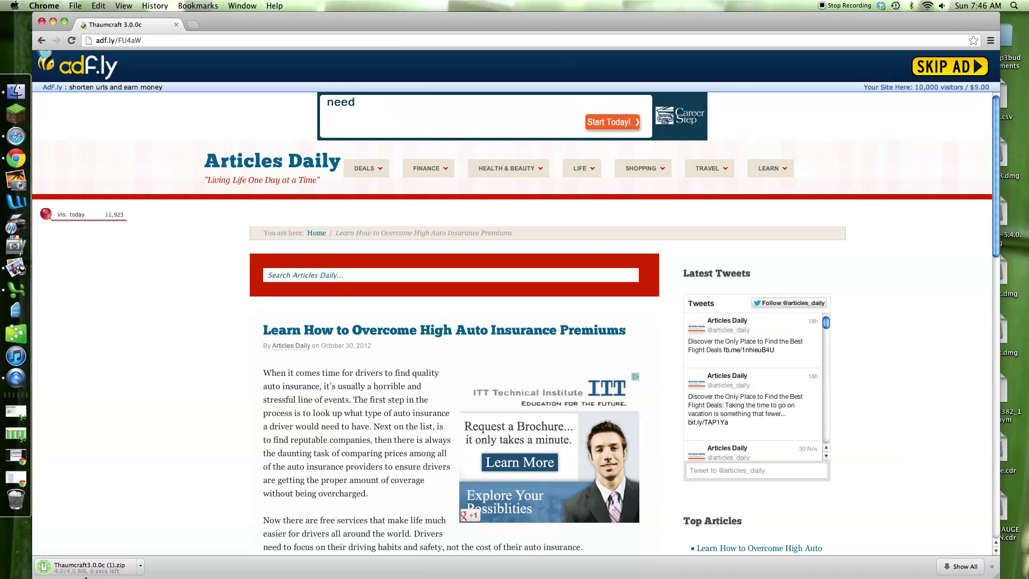
{"action": "left_click", "coordinate": [948, 67]}
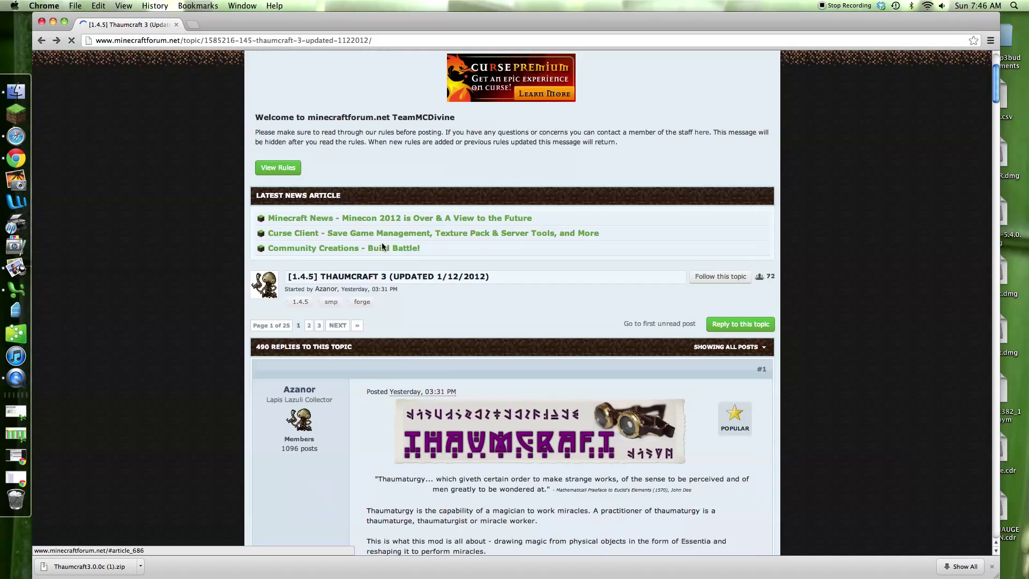
{"action": "scroll", "scroll_direction": "down", "scroll_amount": 3}
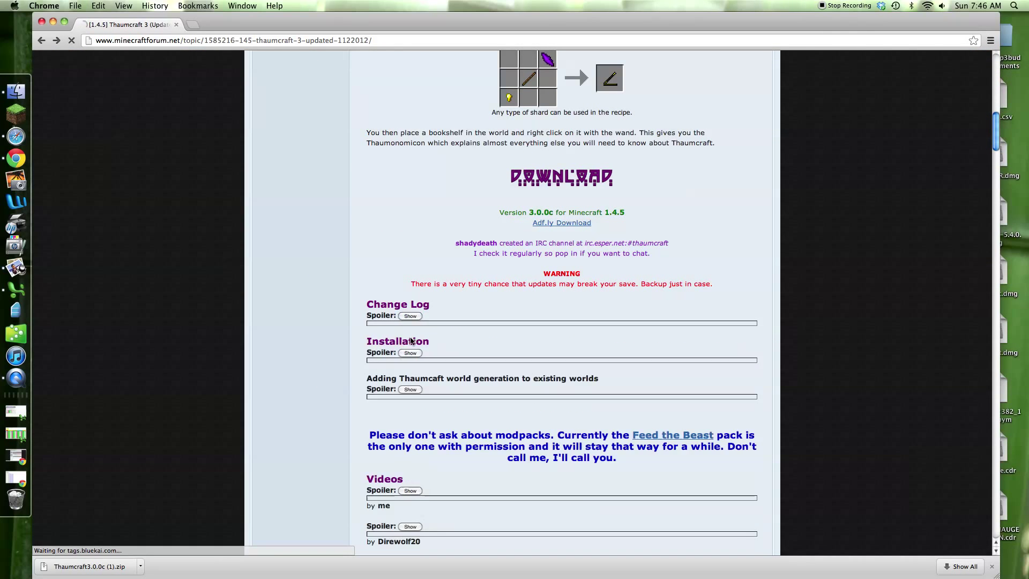
{"action": "left_click", "coordinate": [410, 352]}
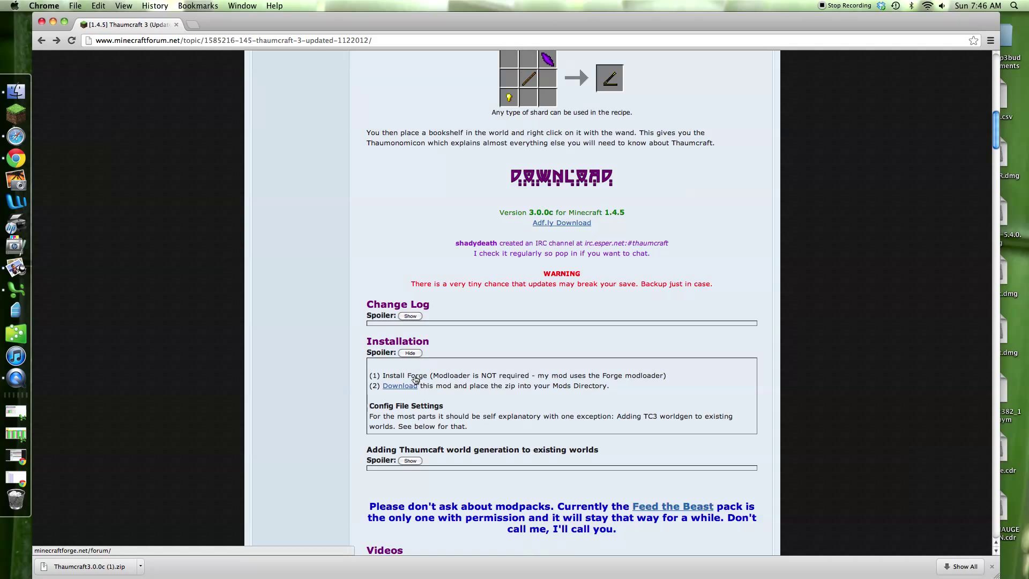
{"action": "left_click", "coordinate": [400, 385]}
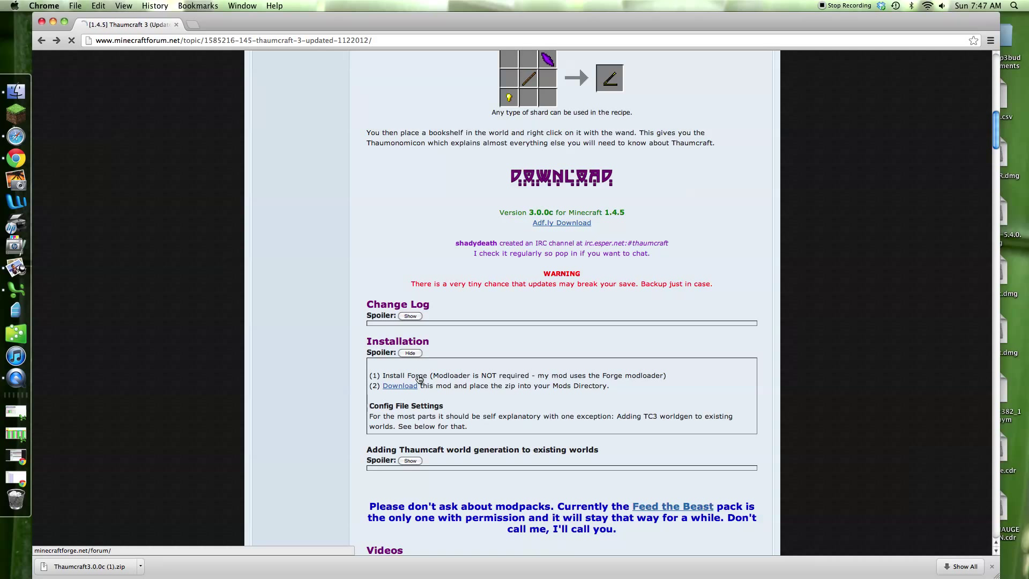
{"action": "left_click", "coordinate": [400, 385]}
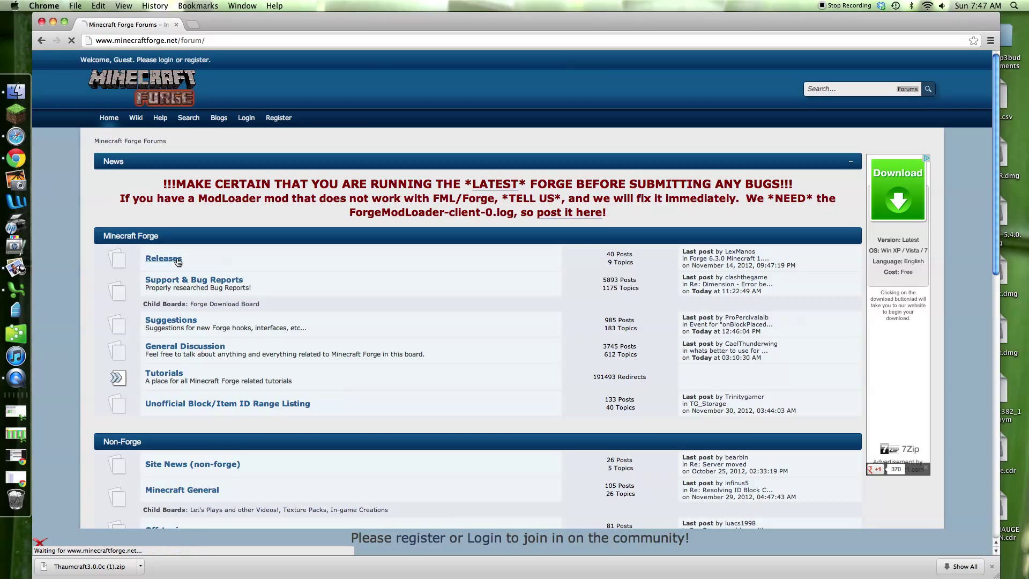
{"action": "left_click", "coordinate": [164, 257]}
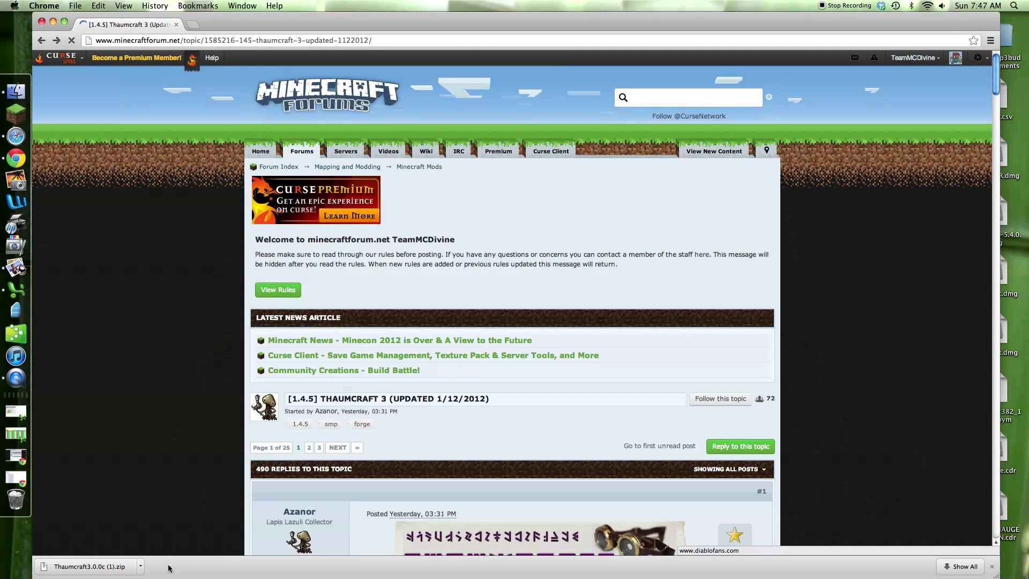
Step: Show the downloaded Thaumcraft3.0.0c (1).zip in Finder from Chrome's download bar
{"action": "scroll", "scroll_direction": "down", "scroll_amount": 3}
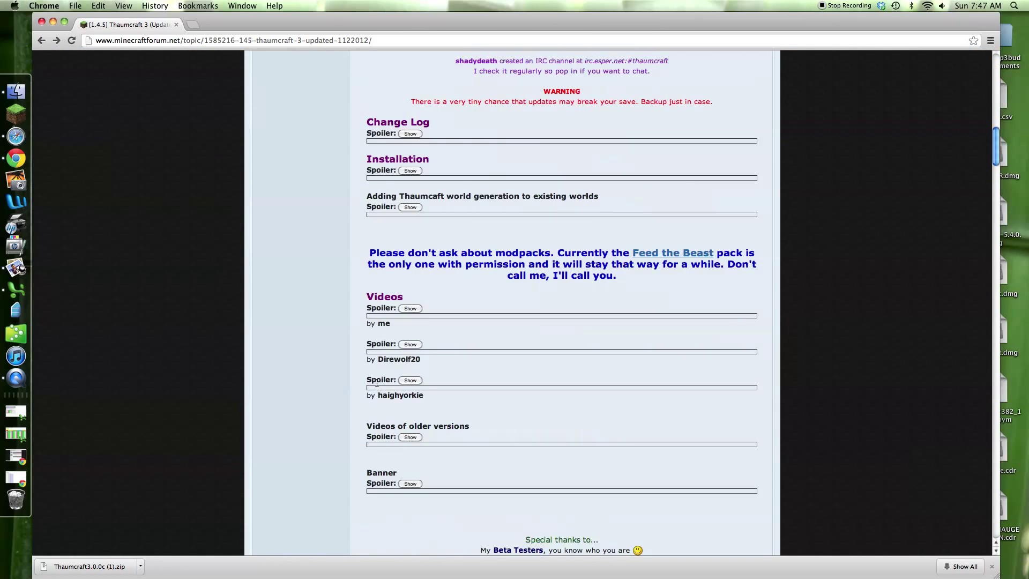
{"action": "scroll", "scroll_direction": "up", "scroll_amount": 3}
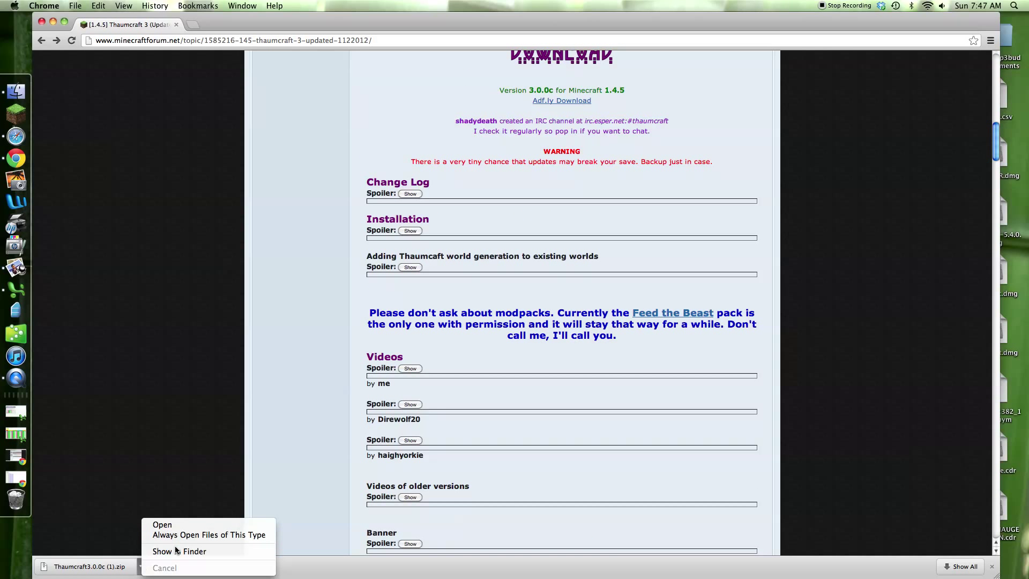
{"action": "left_click", "coordinate": [179, 550]}
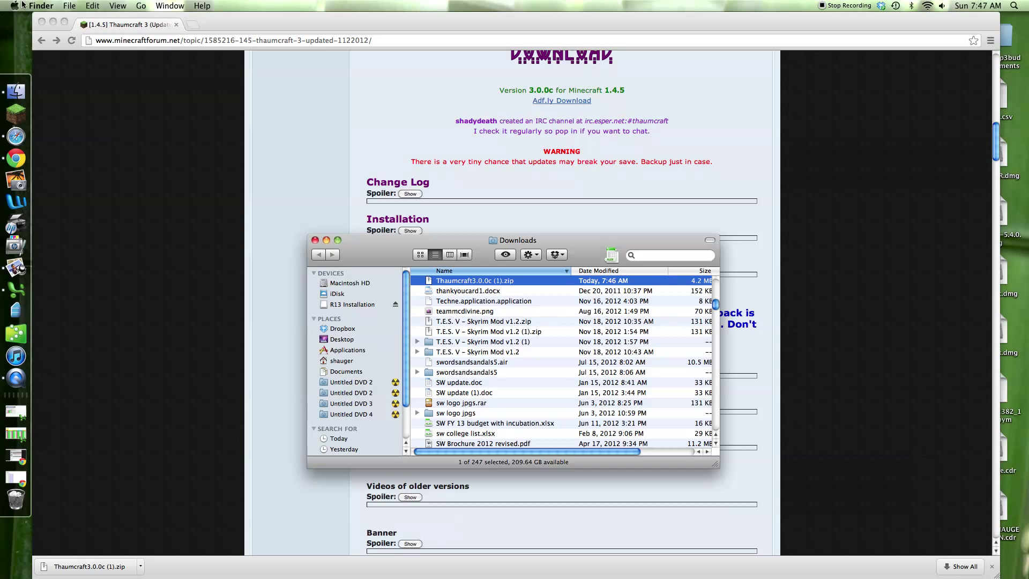
{"action": "scroll", "scroll_direction": "down", "scroll_amount": 3}
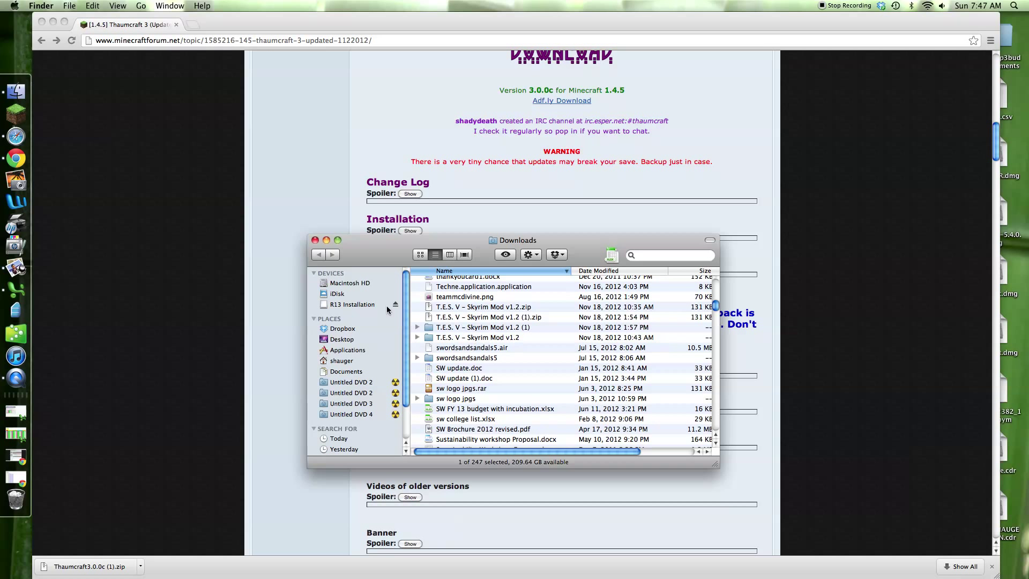
{"action": "mouse_move", "coordinate": [43, 25]}
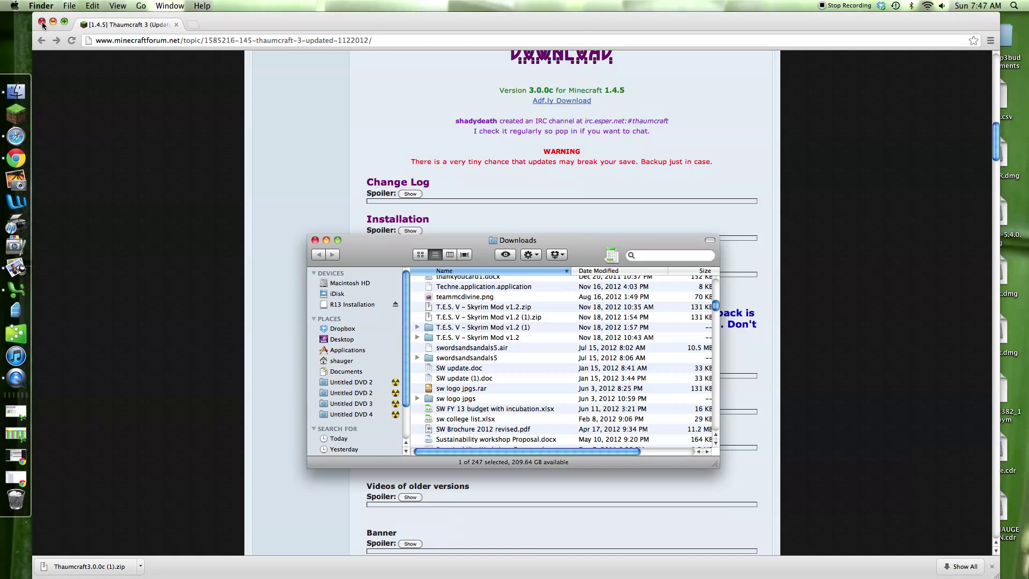
Step: Close Chrome and open Macintosh HD via a Spotlight search for 'macin'
{"action": "left_click", "coordinate": [41, 24]}
{"action": "type", "text": "mac"}
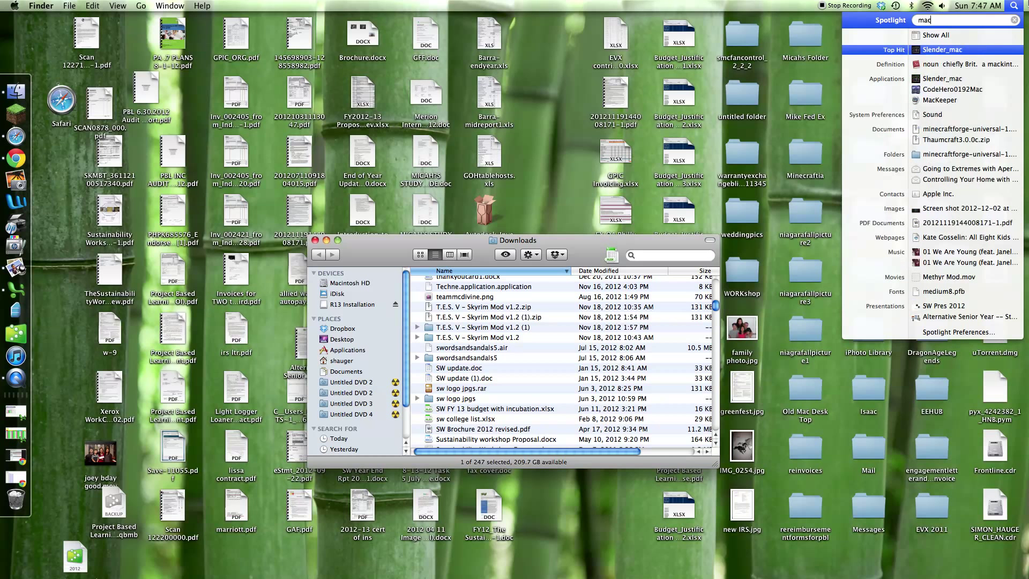
{"action": "type", "text": "in"}
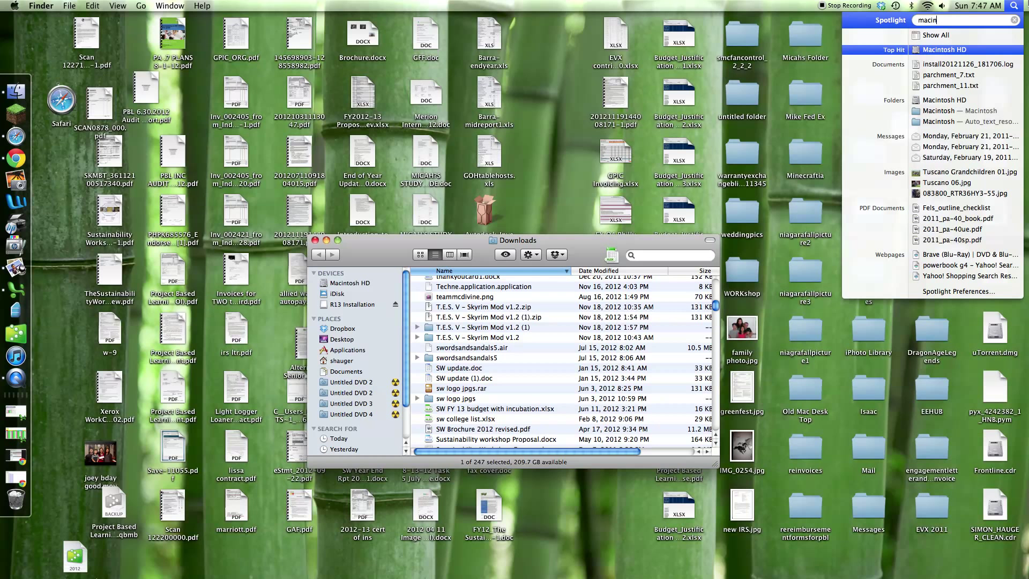
{"action": "left_click", "coordinate": [944, 50]}
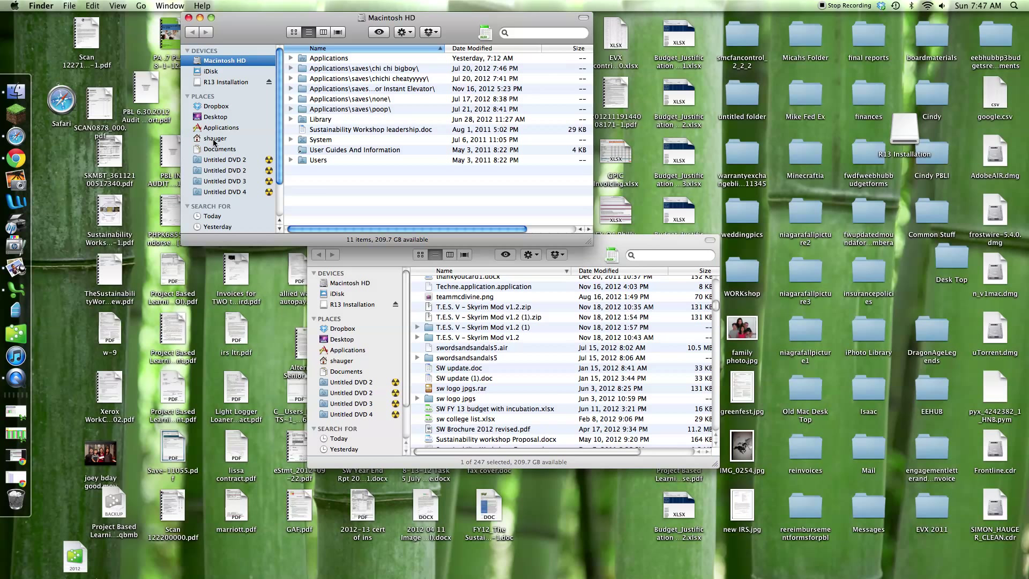
Step: Navigate through the home folder into minecraft's bin folder
{"action": "left_click", "coordinate": [215, 138]}
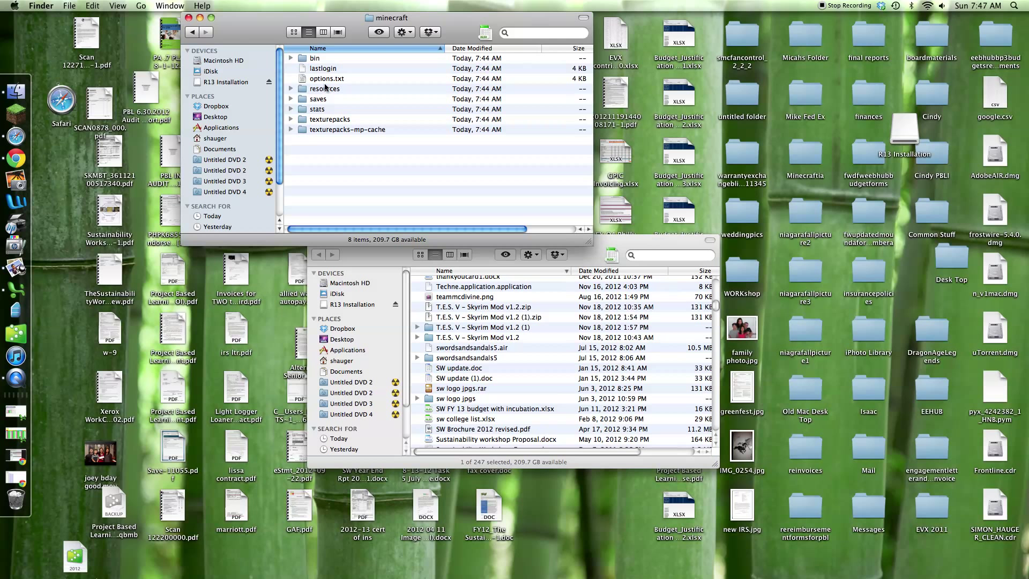
{"action": "left_click", "coordinate": [315, 58]}
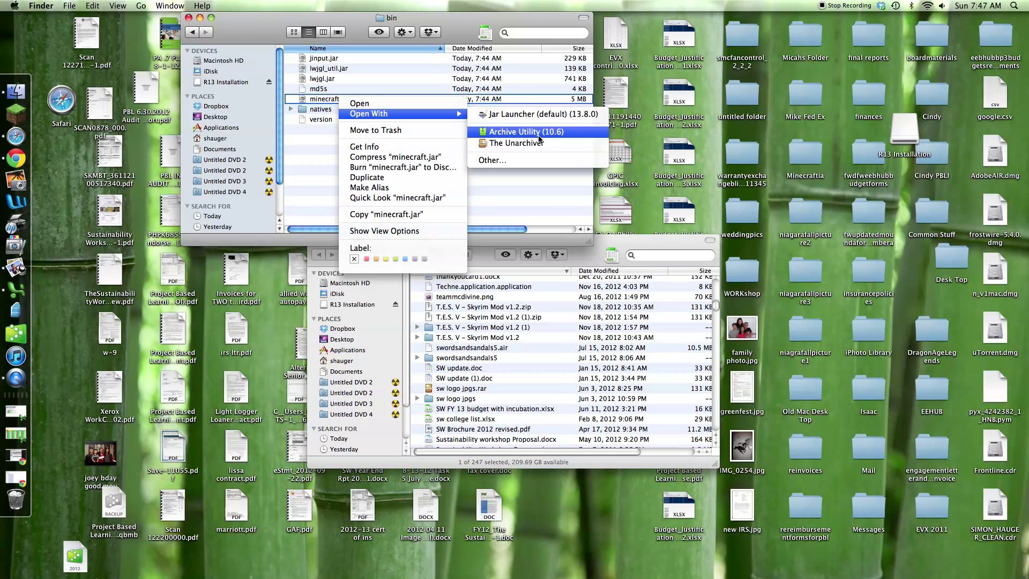
{"action": "mouse_move", "coordinate": [517, 143]}
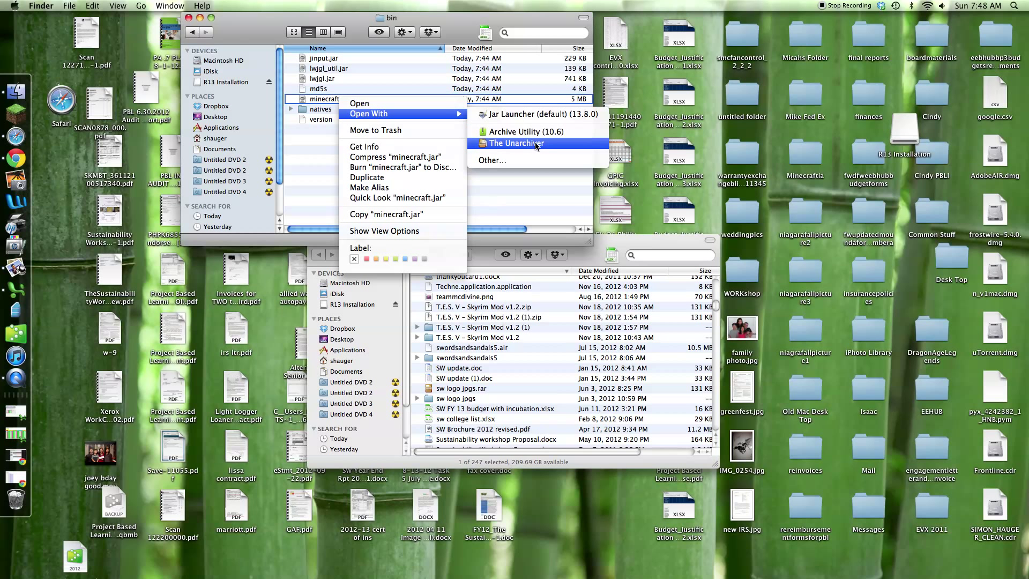
{"action": "mouse_move", "coordinate": [525, 132]}
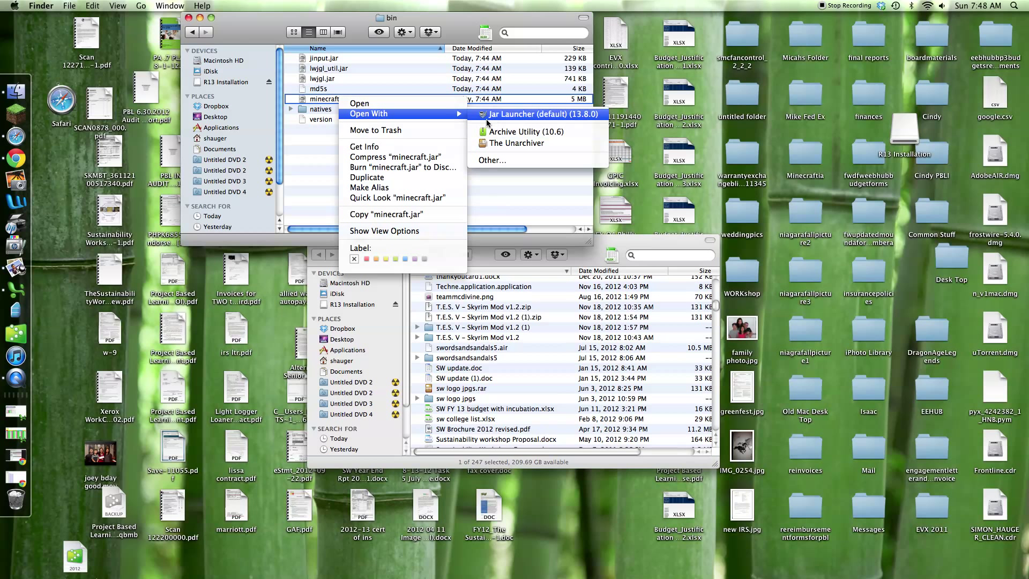
{"action": "mouse_move", "coordinate": [525, 132]}
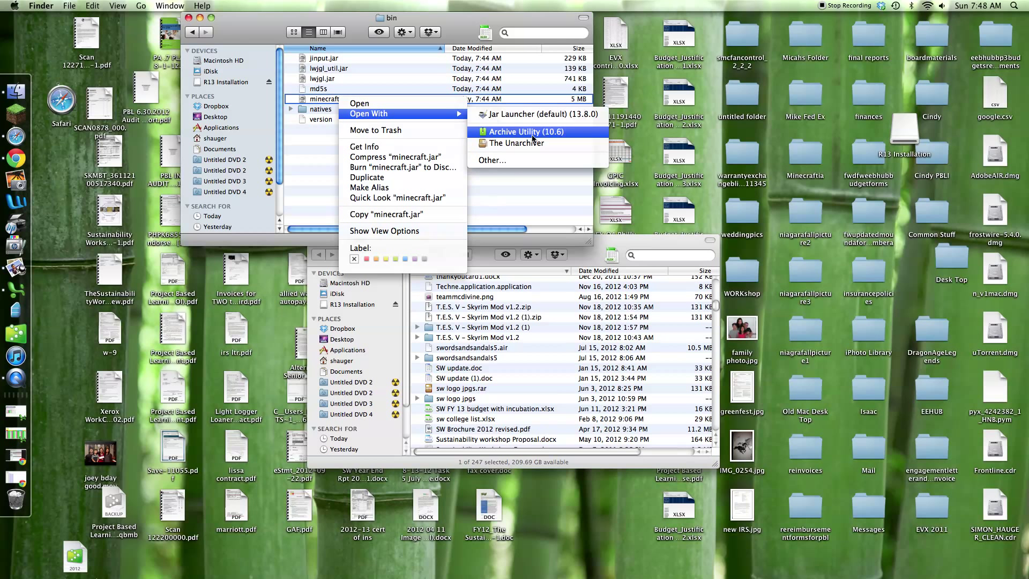
Step: Extract minecraft.jar with Archive Utility and rename the folder to minecraft.jar, keeping the extension
{"action": "left_click", "coordinate": [525, 132]}
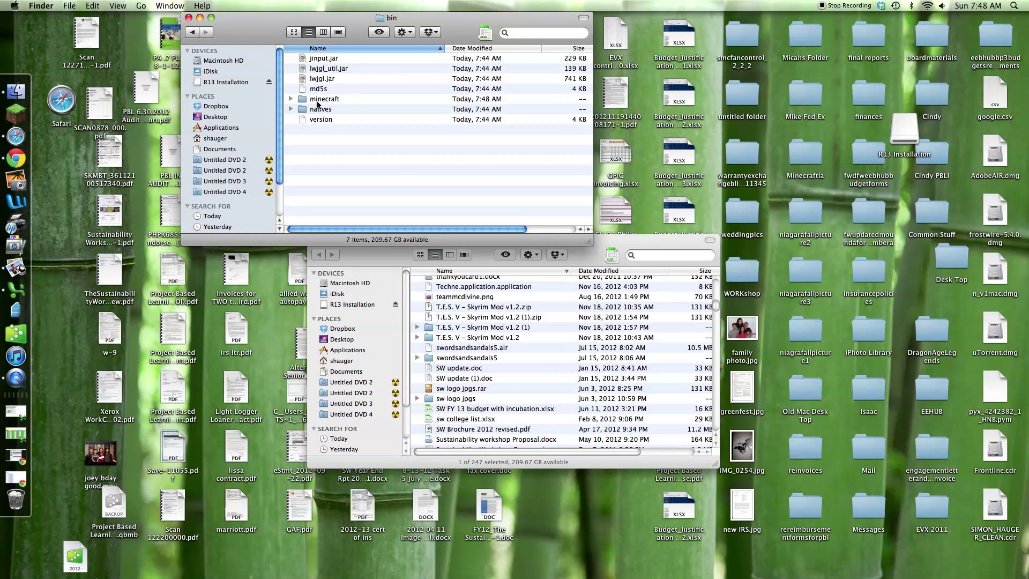
{"action": "left_click", "coordinate": [324, 99]}
{"action": "type", "text": ".jar"}
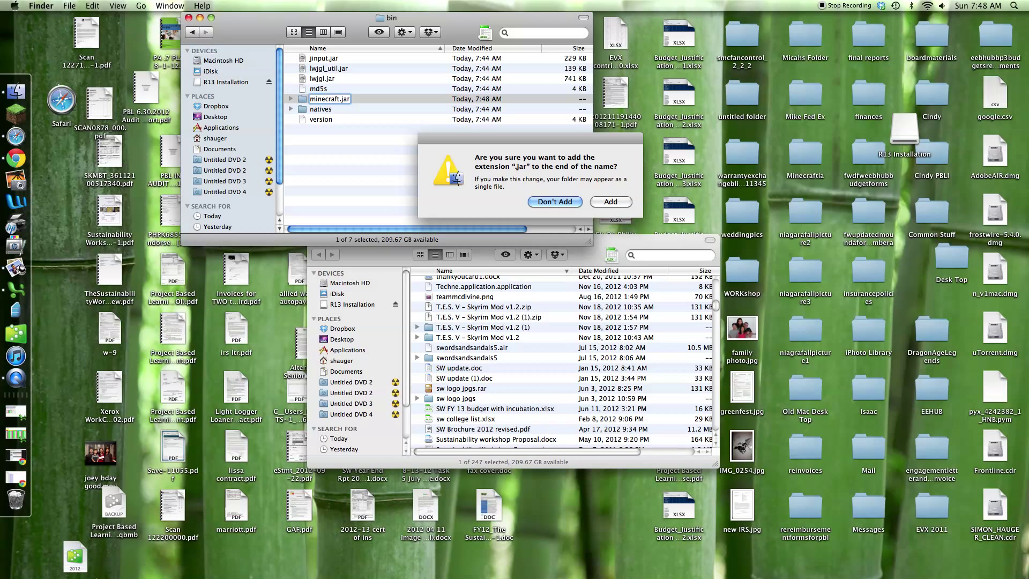
{"action": "left_click", "coordinate": [553, 202]}
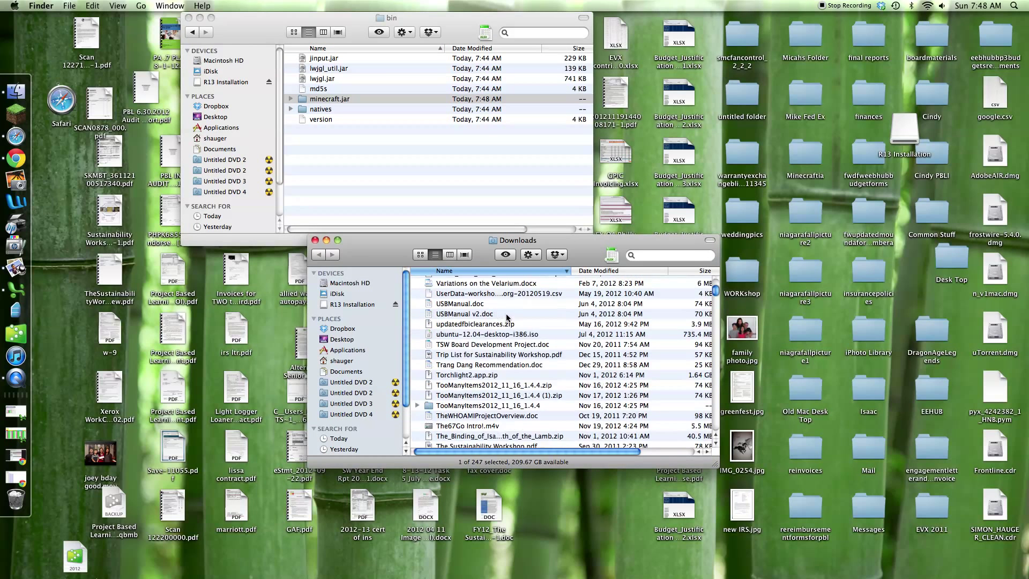
Step: Unpack Thaumcraft3.0.0c (1).zip with Archive Utility and return to Downloads
{"action": "right_click", "coordinate": [470, 409]}
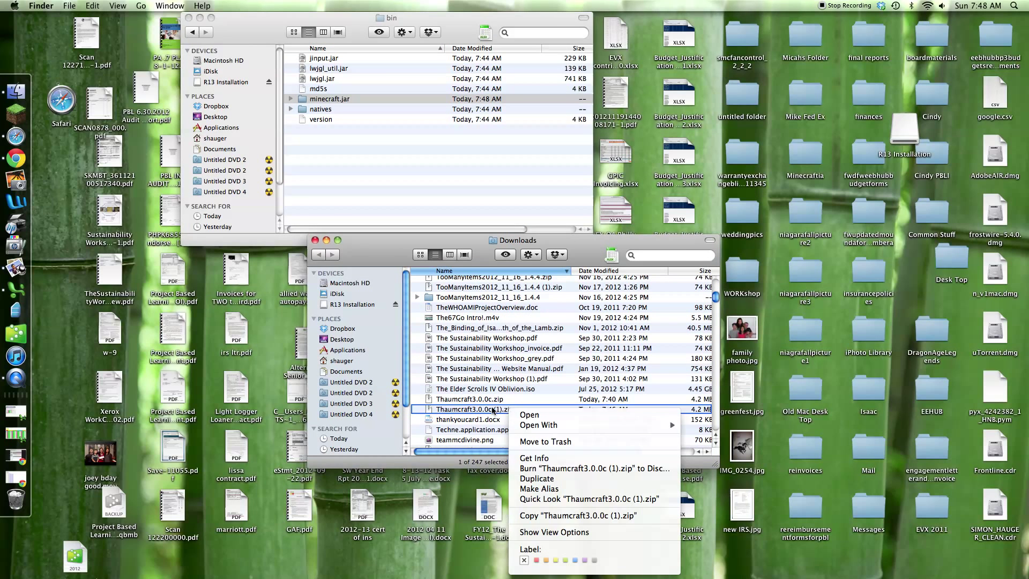
{"action": "left_click", "coordinate": [538, 425]}
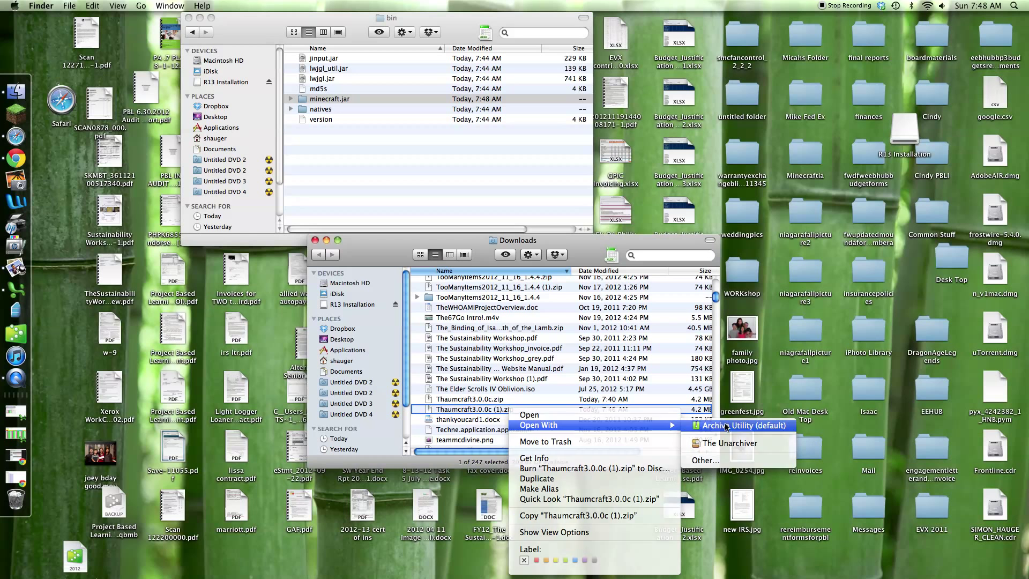
{"action": "left_click", "coordinate": [743, 425]}
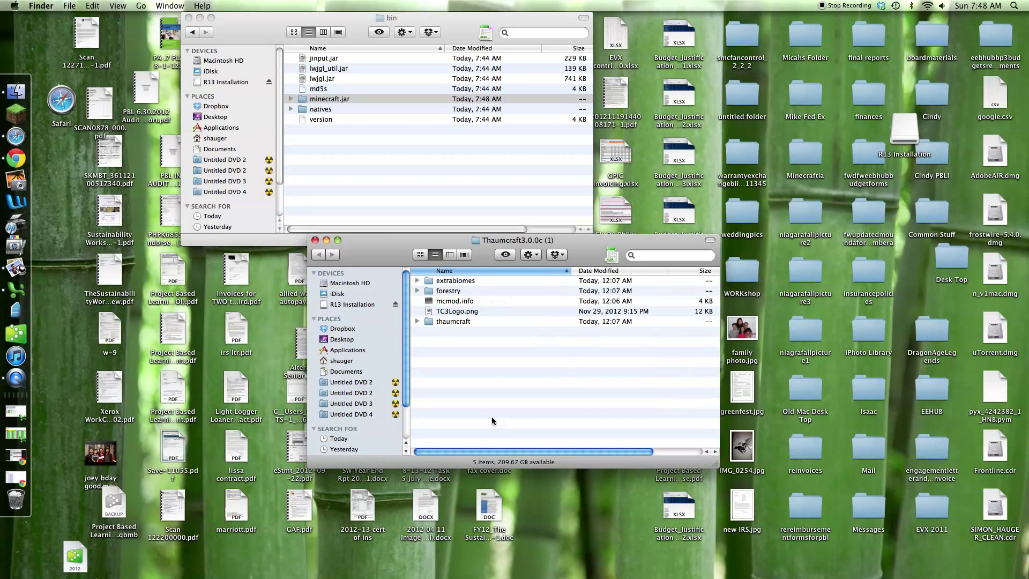
{"action": "left_click", "coordinate": [320, 254]}
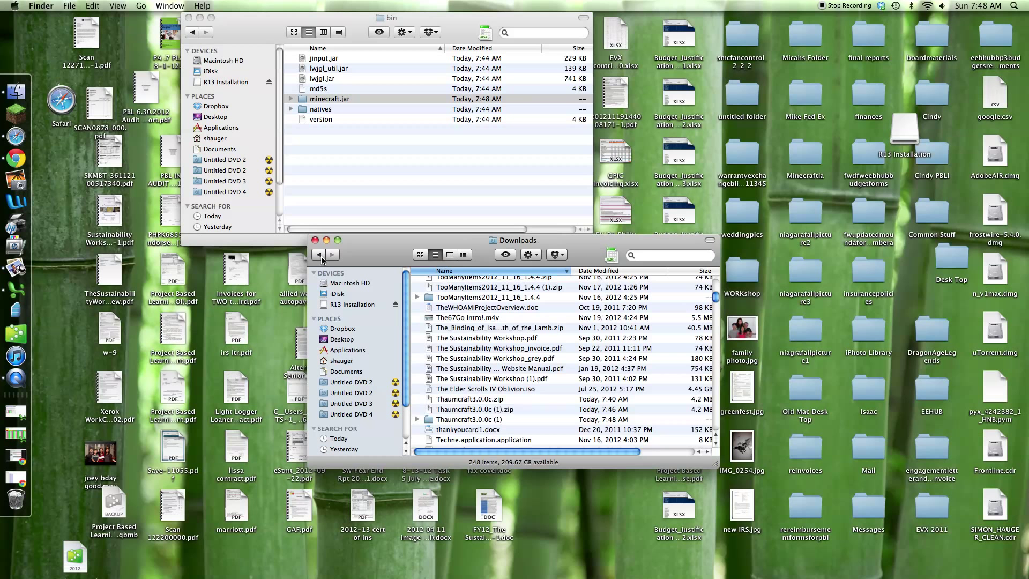
Step: Extract minecraftforge-universal-1.4.5-6.4.1.410.zip by double-clicking it in Downloads
{"action": "scroll", "scroll_direction": "down", "scroll_amount": 3}
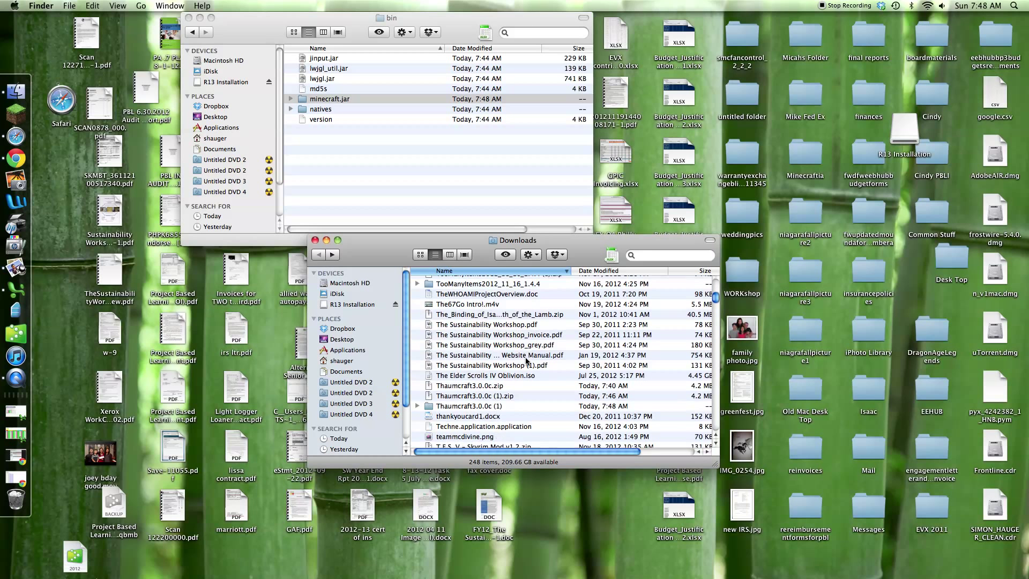
{"action": "scroll", "scroll_direction": "down", "scroll_amount": 3}
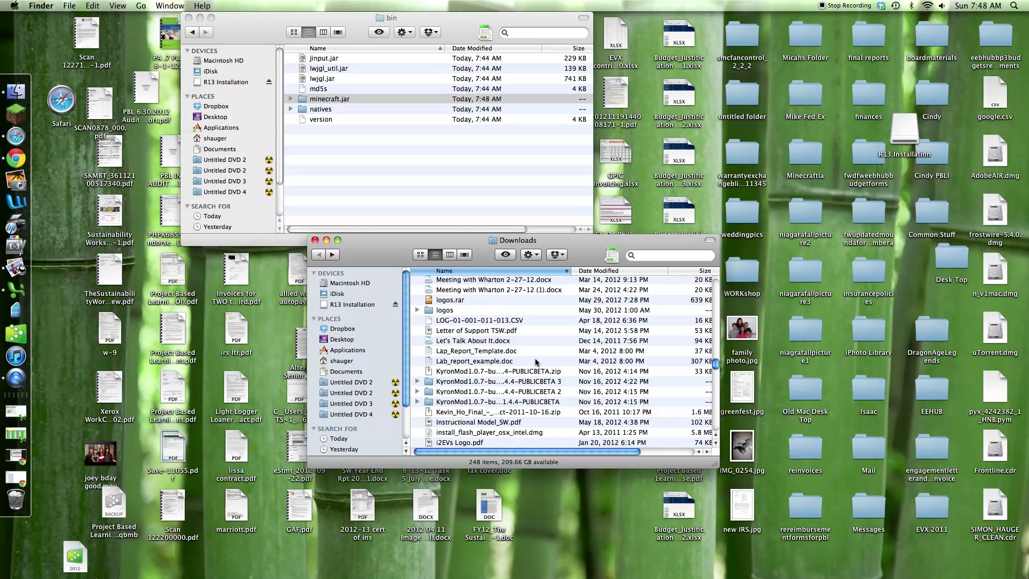
{"action": "scroll", "scroll_direction": "up", "scroll_amount": 3}
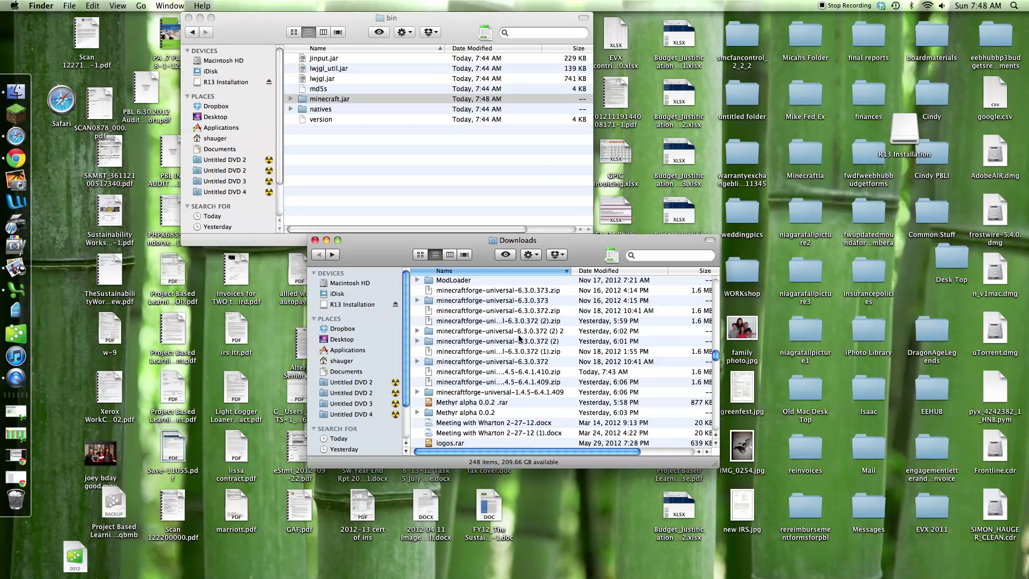
{"action": "left_click", "coordinate": [499, 372]}
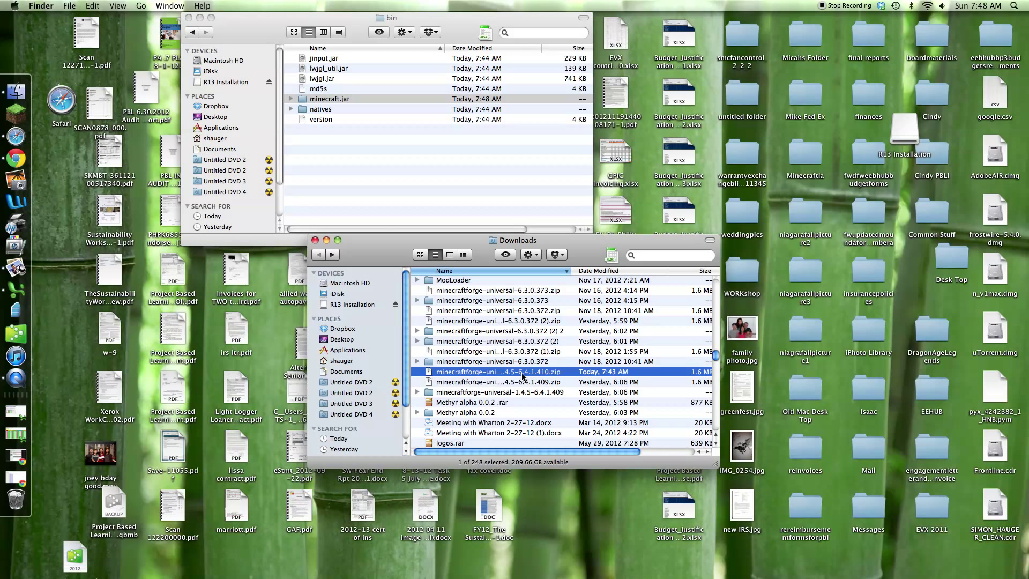
{"action": "double_click", "coordinate": [499, 372]}
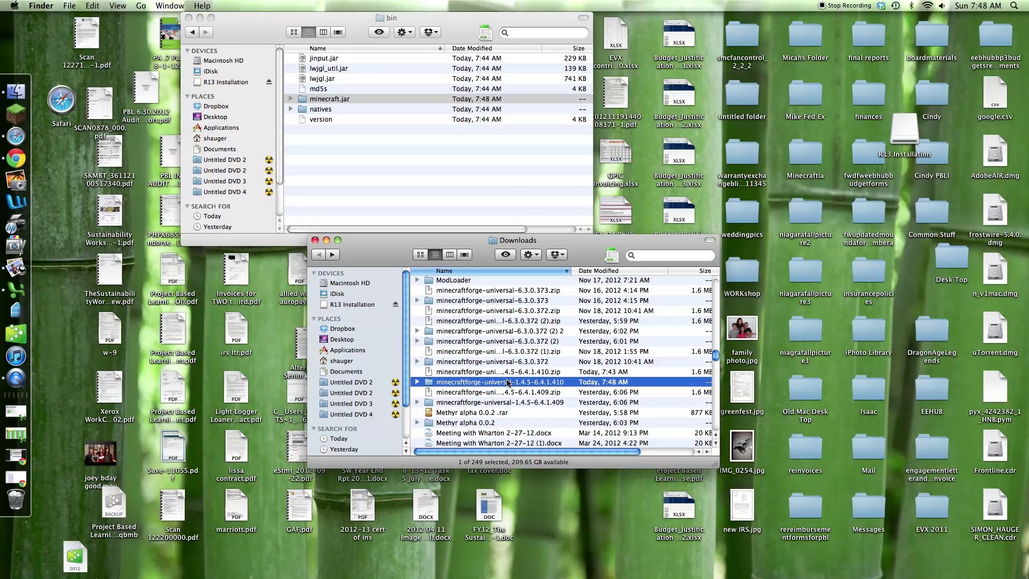
Step: Copy the Forge files into the minecraft.jar folder, replacing existing files
{"action": "double_click", "coordinate": [506, 383]}
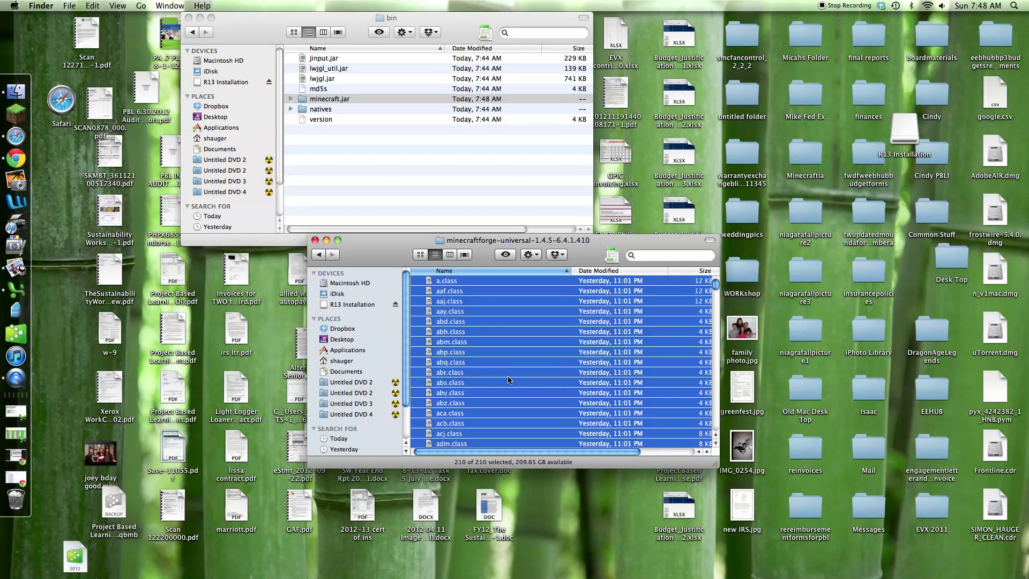
{"action": "mouse_move", "coordinate": [377, 147]}
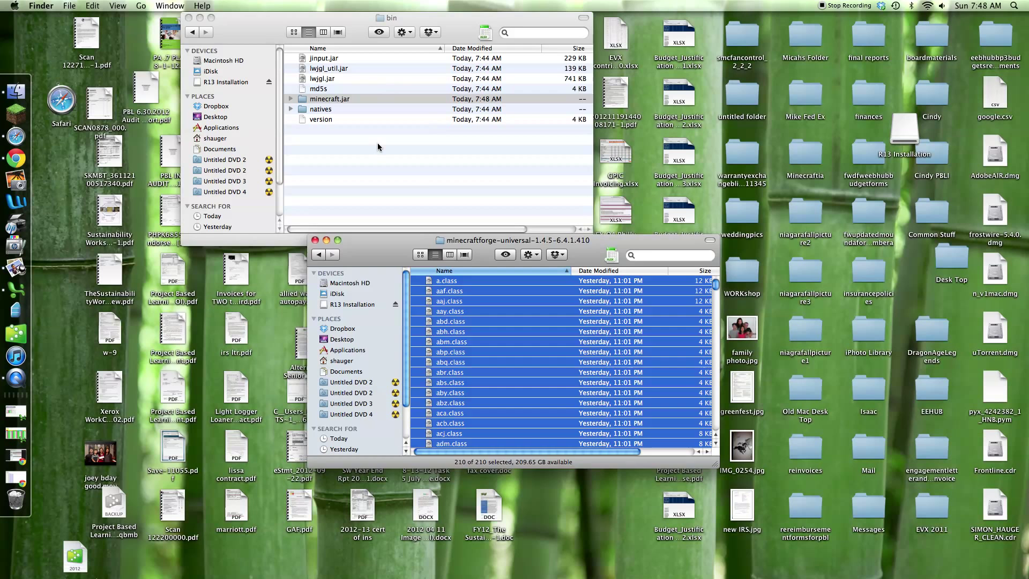
{"action": "double_click", "coordinate": [330, 99]}
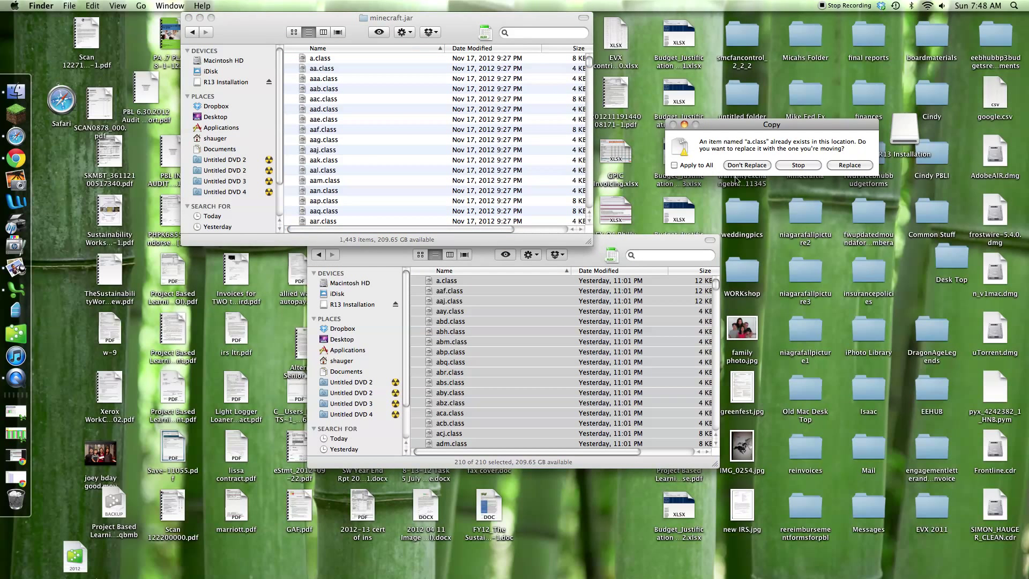
{"action": "left_click", "coordinate": [849, 164]}
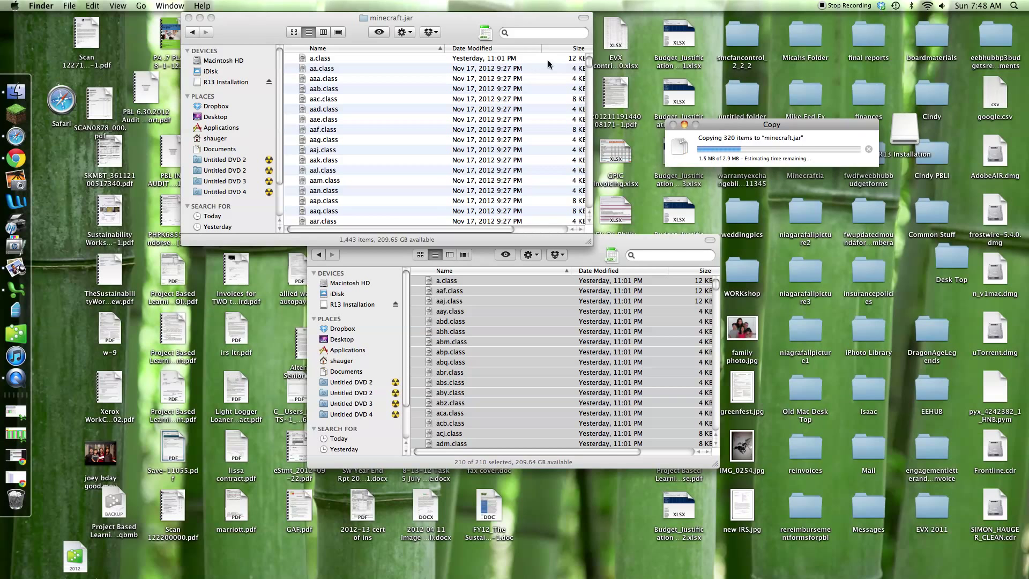
{"action": "scroll", "scroll_direction": "down", "scroll_amount": 3}
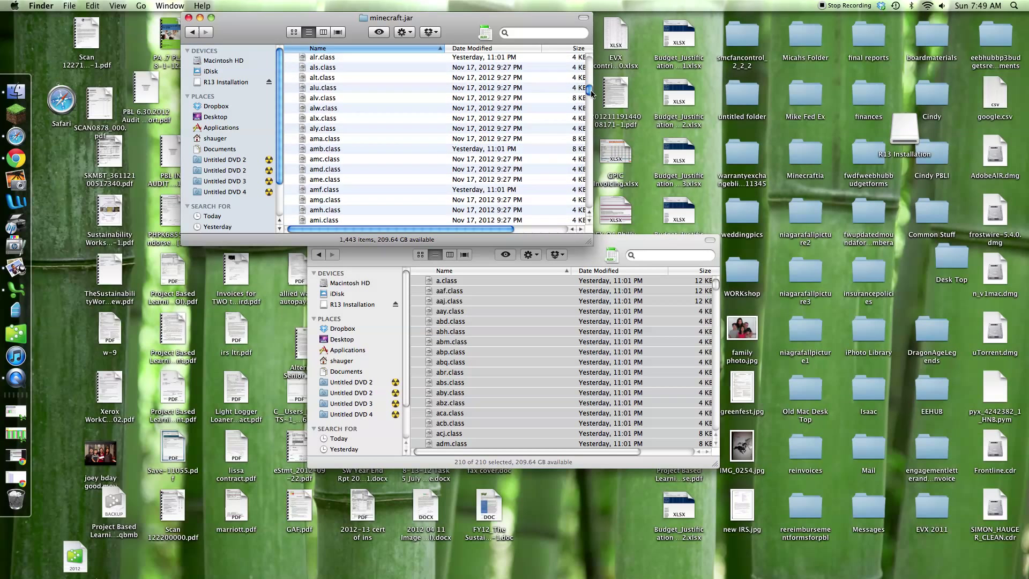
{"action": "scroll", "scroll_direction": "down", "scroll_amount": 3}
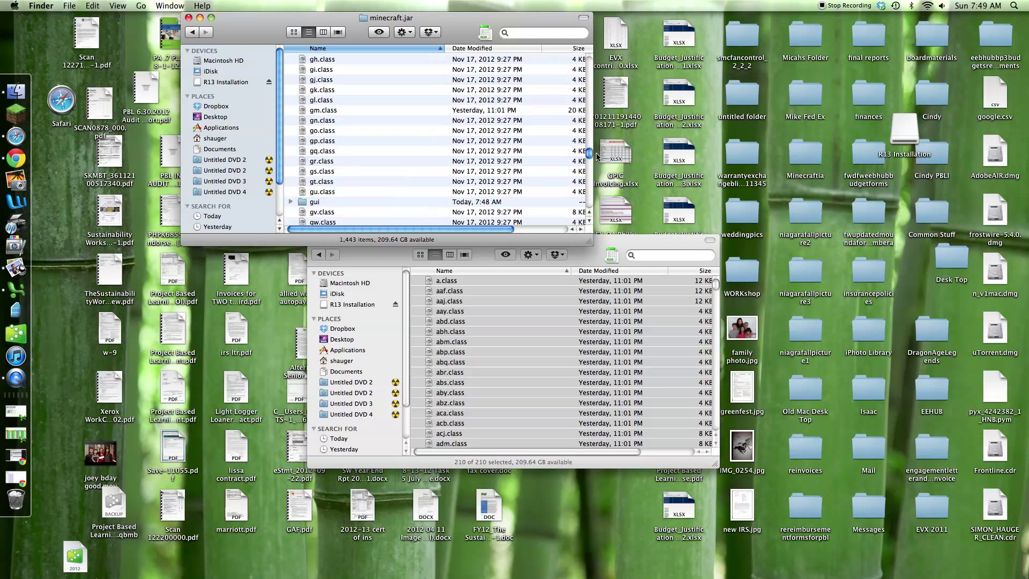
{"action": "scroll", "scroll_direction": "down", "scroll_amount": 3}
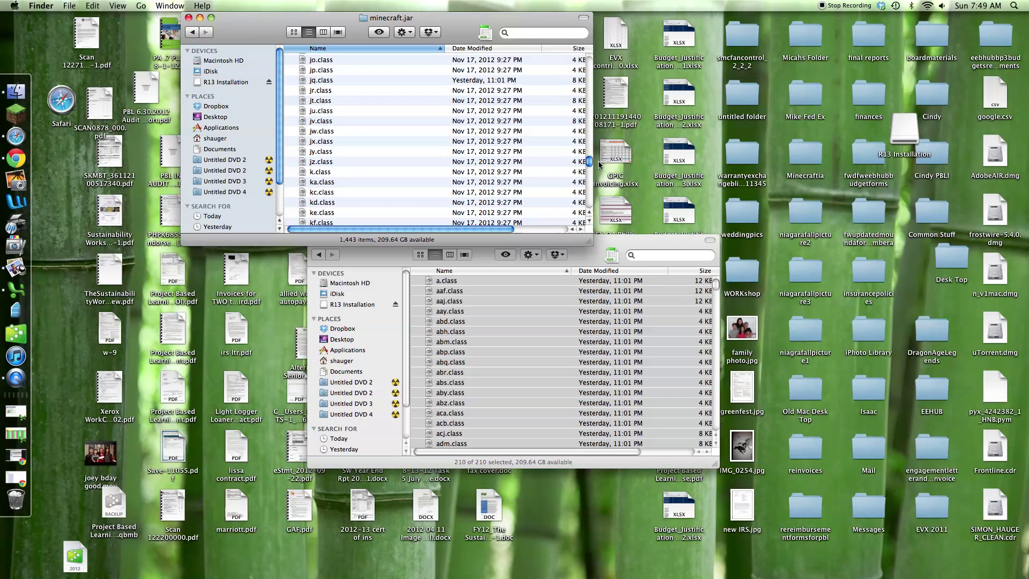
{"action": "scroll", "scroll_direction": "down", "scroll_amount": 3}
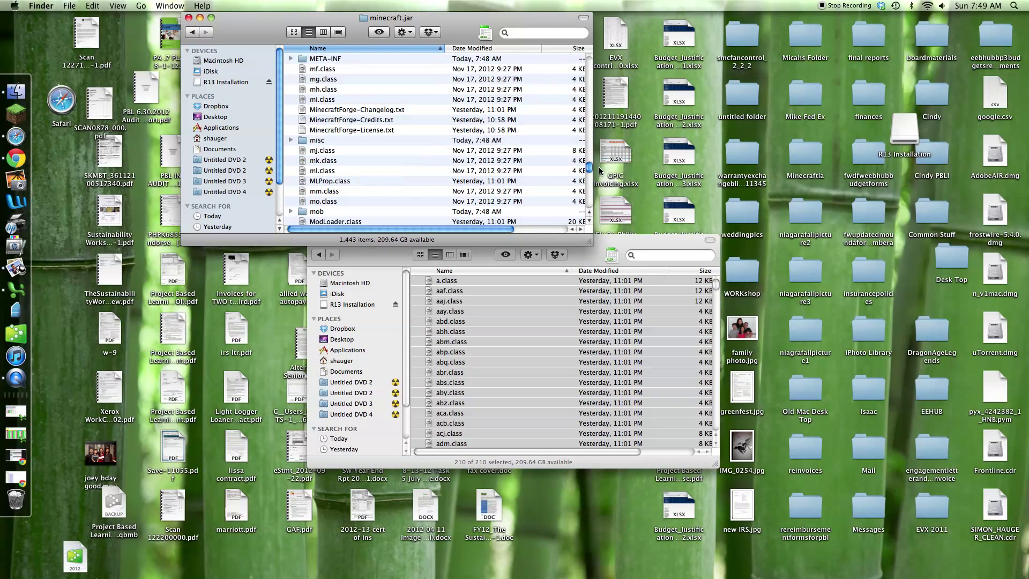
{"action": "left_click", "coordinate": [325, 59]}
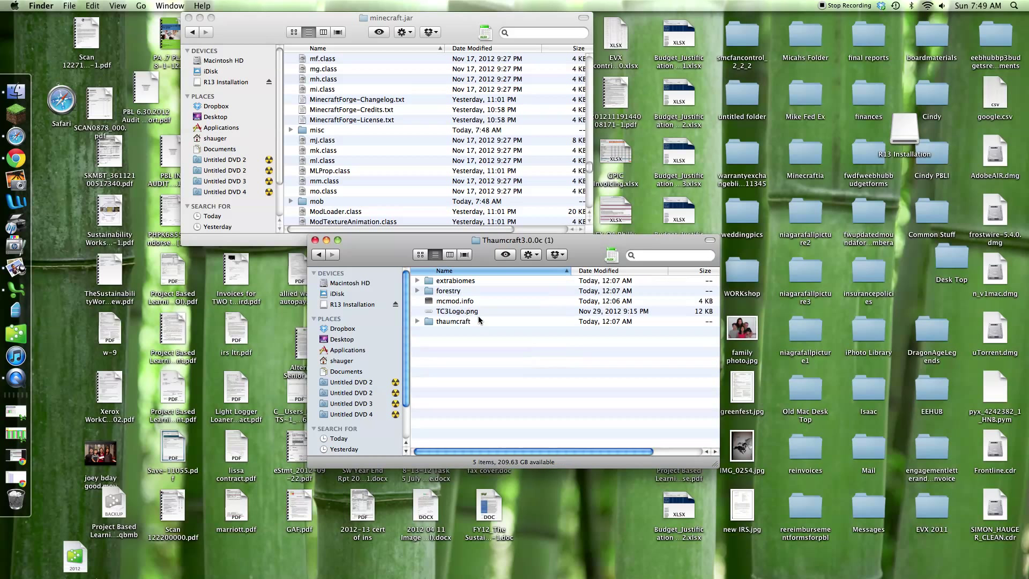
{"action": "mouse_move", "coordinate": [502, 290]}
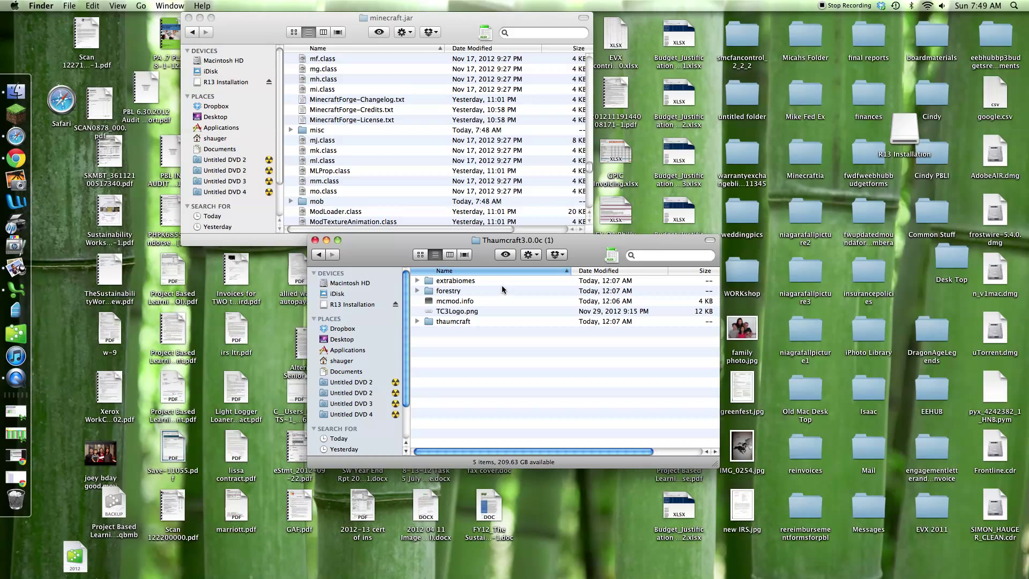
Step: Select all five items in Thaumcraft3.0.0c (1) and return to its listing
{"action": "key", "text": "cmd+a"}
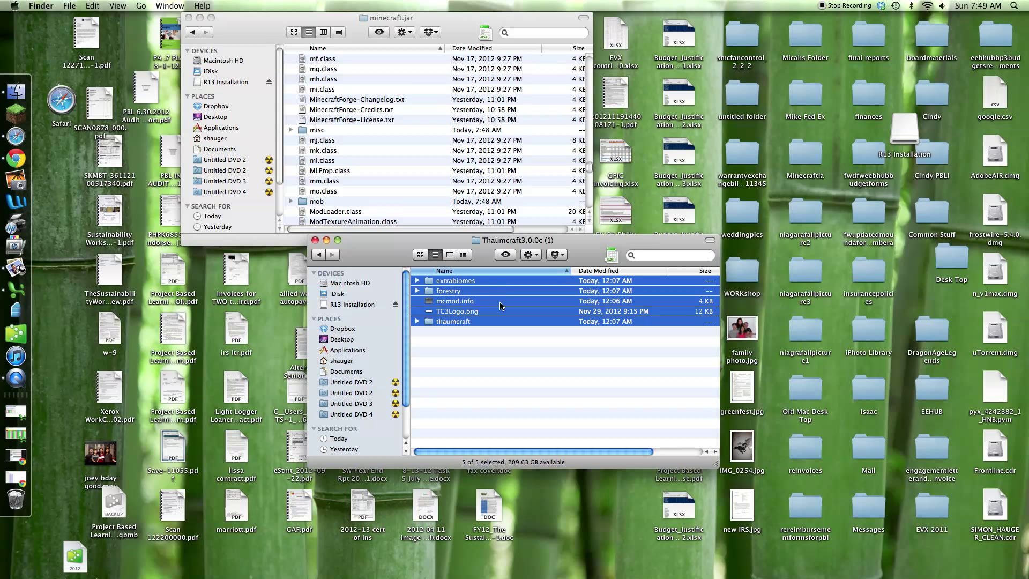
{"action": "mouse_move", "coordinate": [482, 334]}
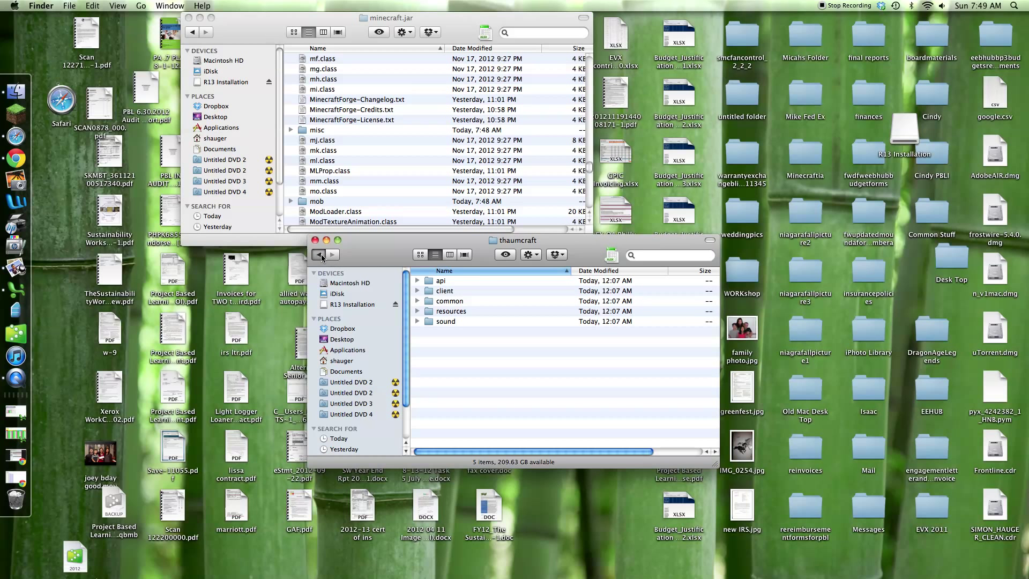
{"action": "left_click", "coordinate": [318, 254]}
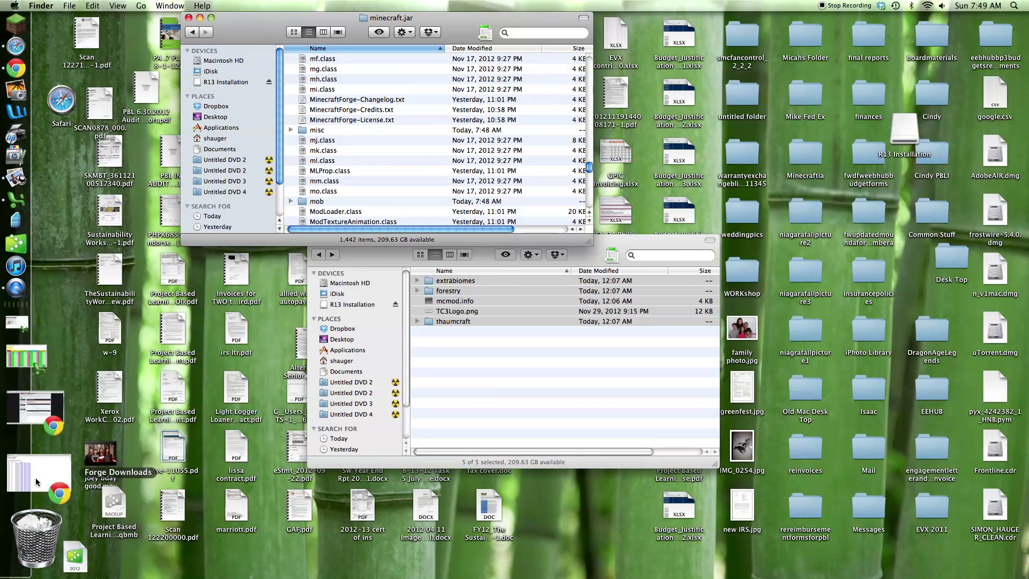
Step: Bring Chrome forward and reopen the Thaumcraft 3 forum thread from recently closed tabs
{"action": "left_click", "coordinate": [15, 183]}
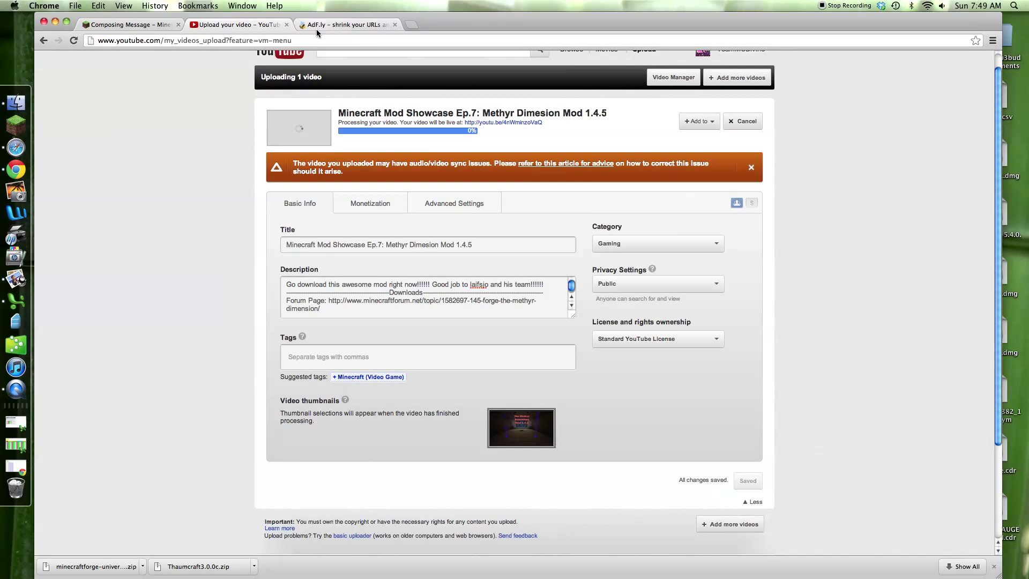
{"action": "left_click", "coordinate": [346, 24]}
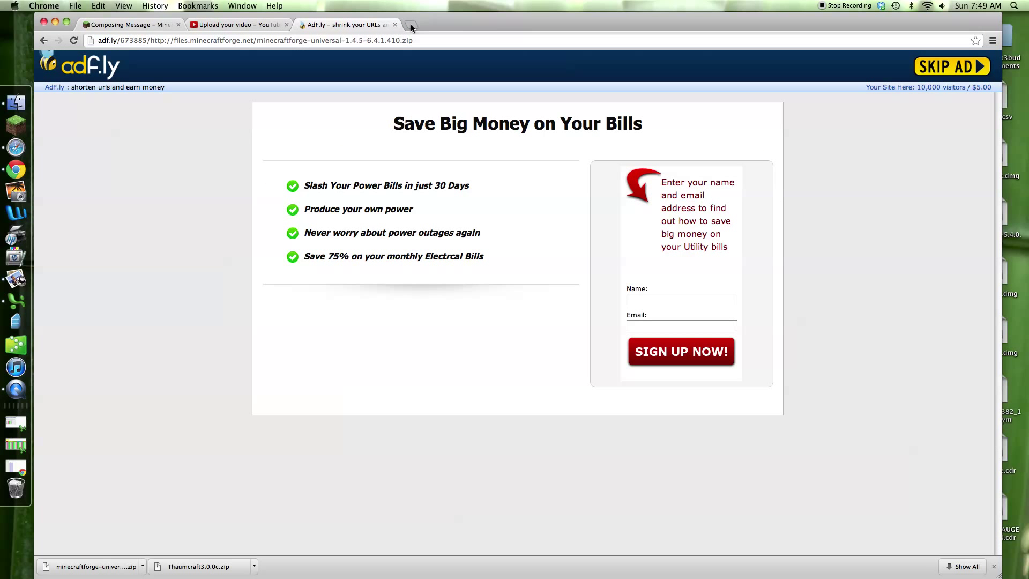
{"action": "left_click", "coordinate": [155, 5]}
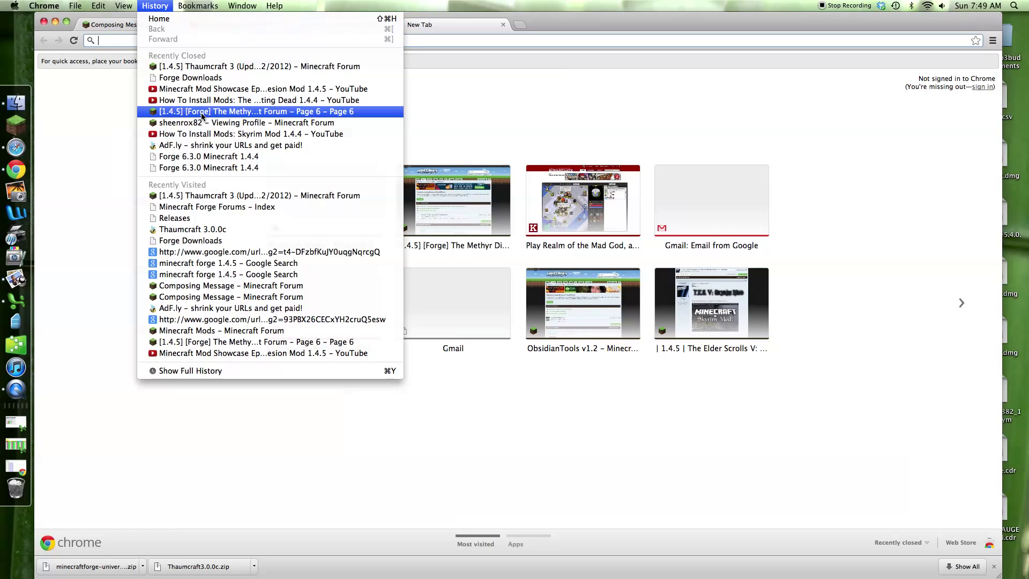
{"action": "left_click", "coordinate": [256, 111]}
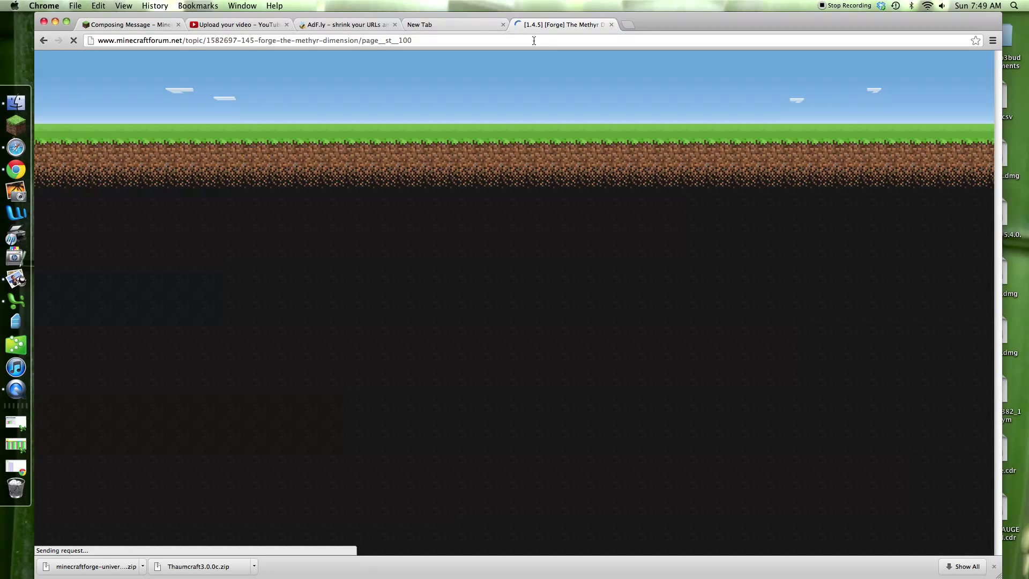
{"action": "left_click", "coordinate": [610, 25]}
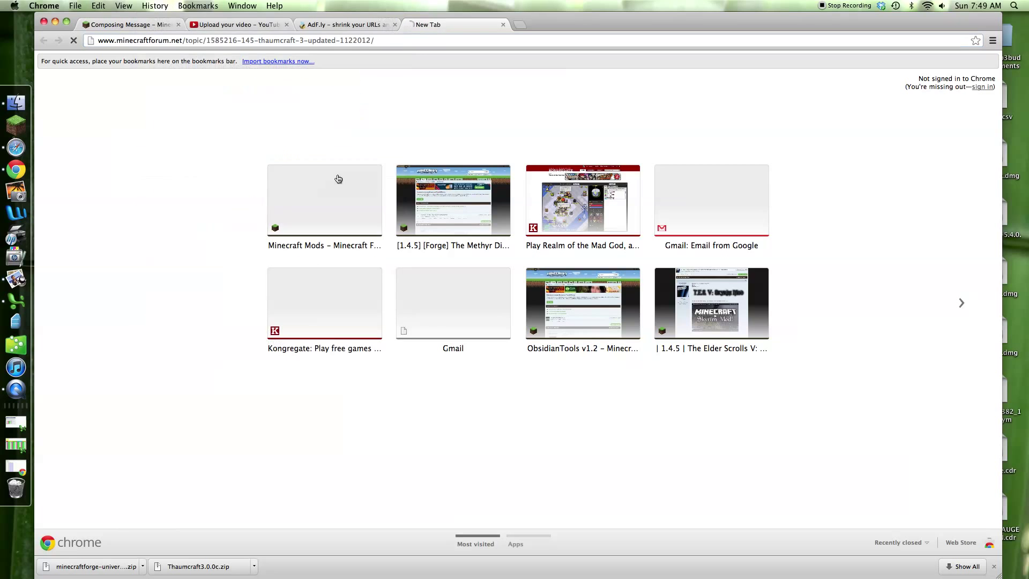
Step: Scroll to the thread's Download section and expand the Installation spoiler to read it
{"action": "left_click", "coordinate": [324, 201]}
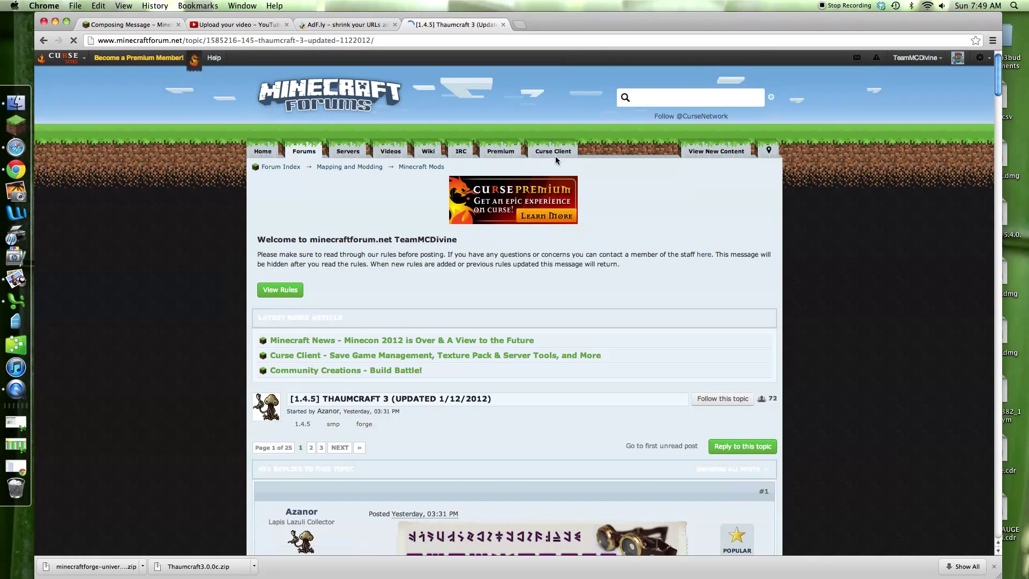
{"action": "scroll", "scroll_direction": "down", "scroll_amount": 3}
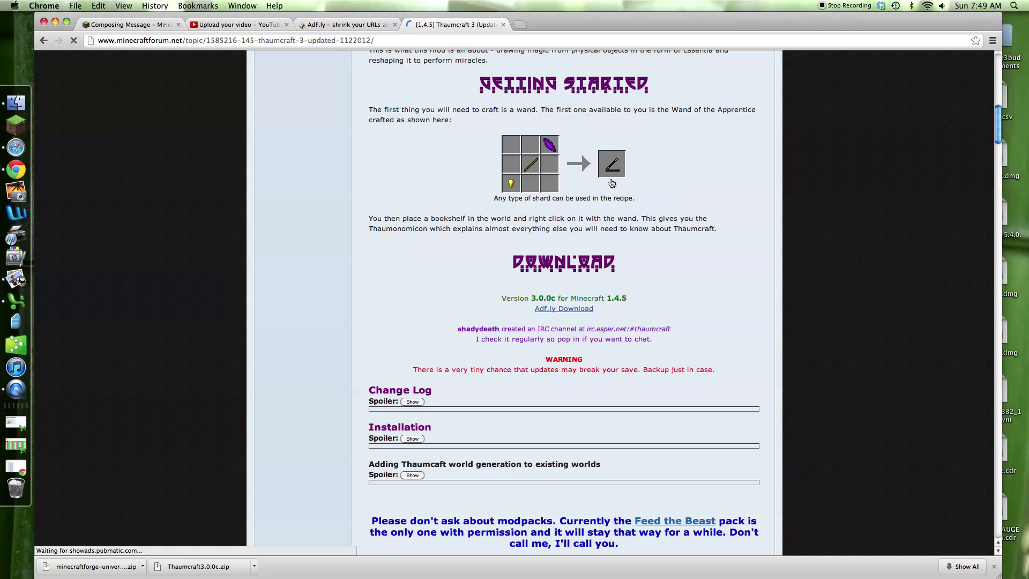
{"action": "left_click", "coordinate": [412, 438]}
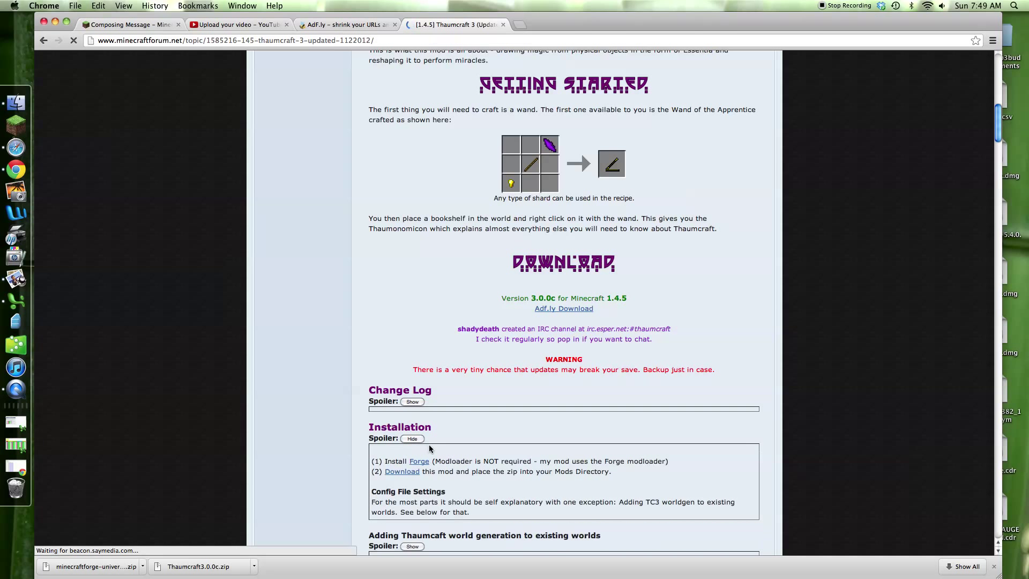
{"action": "scroll", "scroll_direction": "down", "scroll_amount": 3}
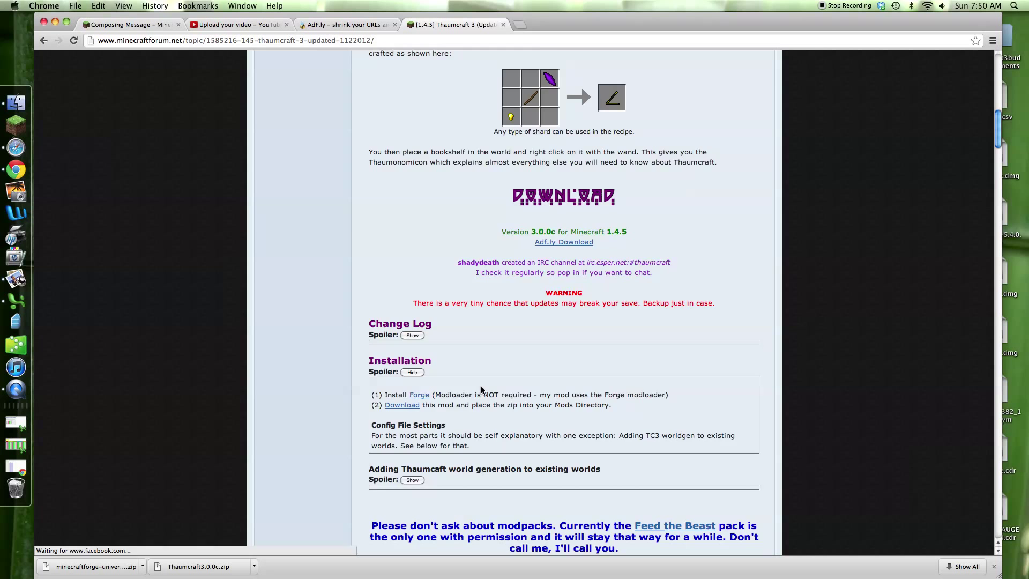
{"action": "scroll", "scroll_direction": "down", "scroll_amount": 3}
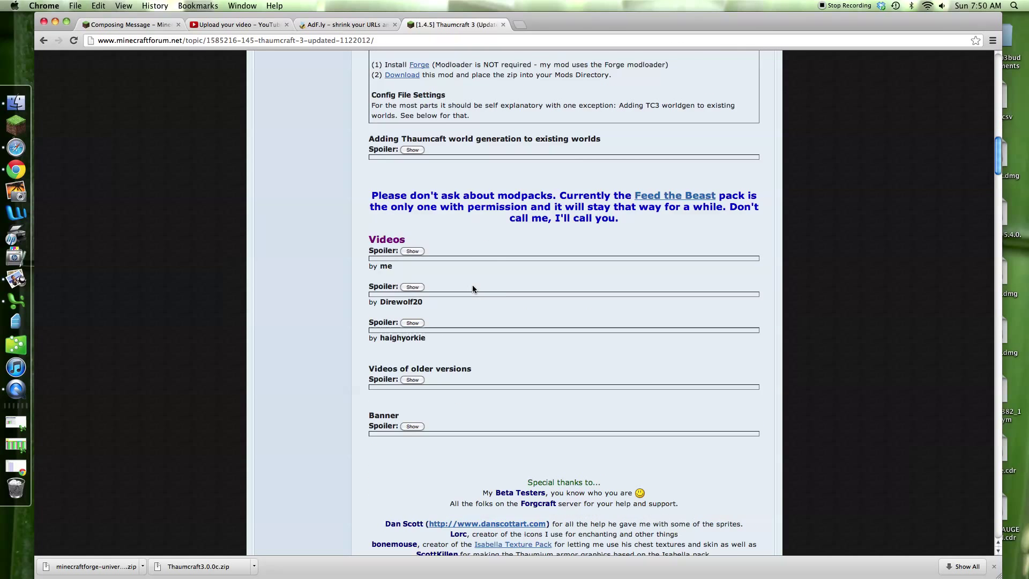
{"action": "scroll", "scroll_direction": "up", "scroll_amount": 3}
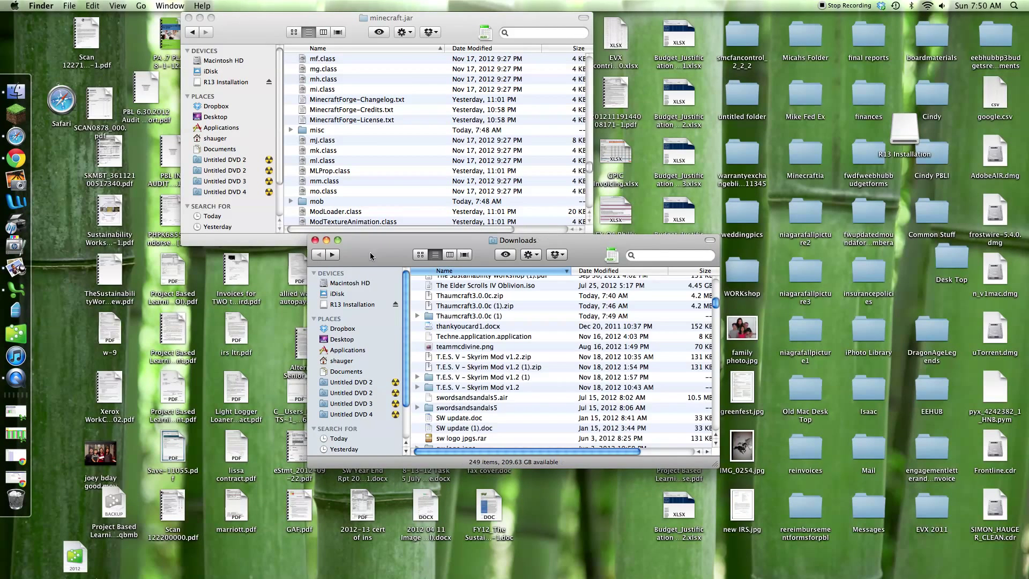
Step: Create a 'mods' folder in minecraft holding Thaumcraft3.0.0c.zip, then close the Finder windows
{"action": "left_click", "coordinate": [473, 305]}
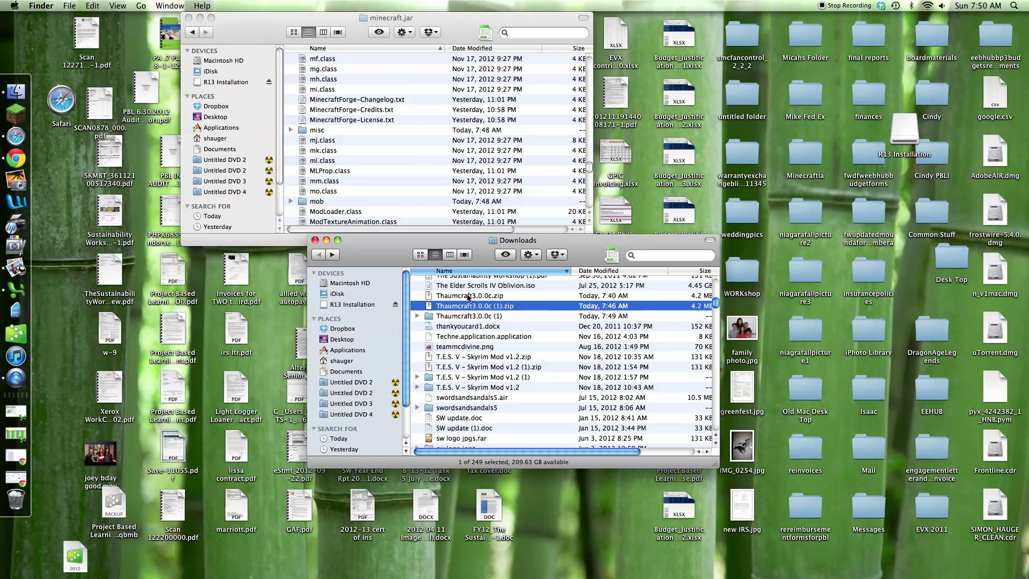
{"action": "left_click", "coordinate": [191, 32]}
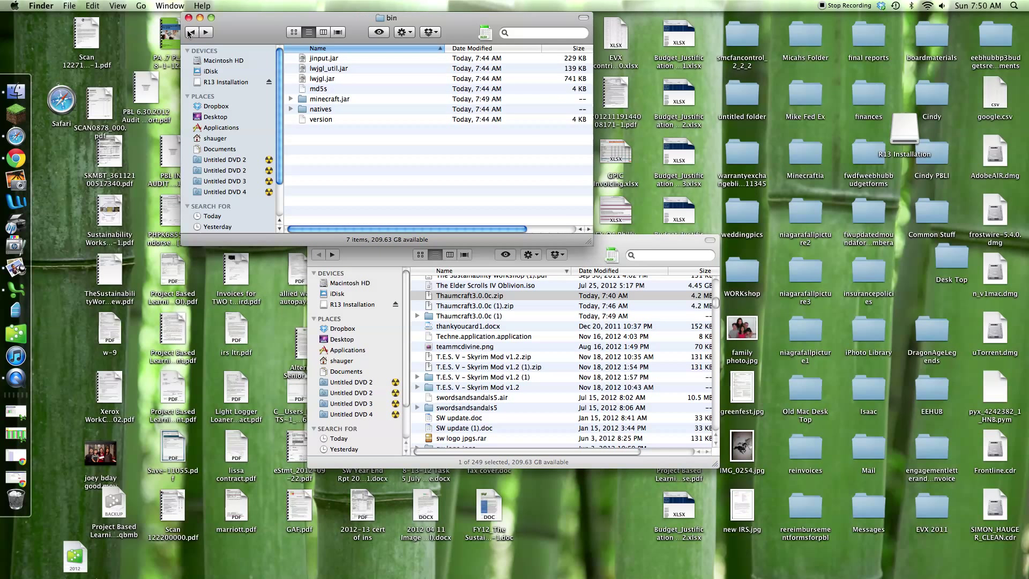
{"action": "left_click", "coordinate": [191, 32]}
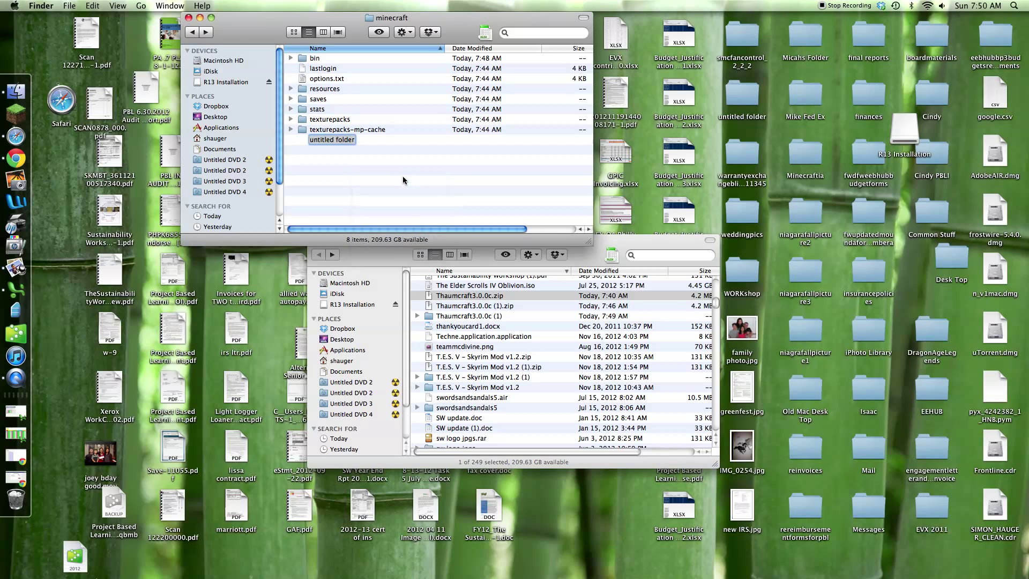
{"action": "type", "text": "mods"}
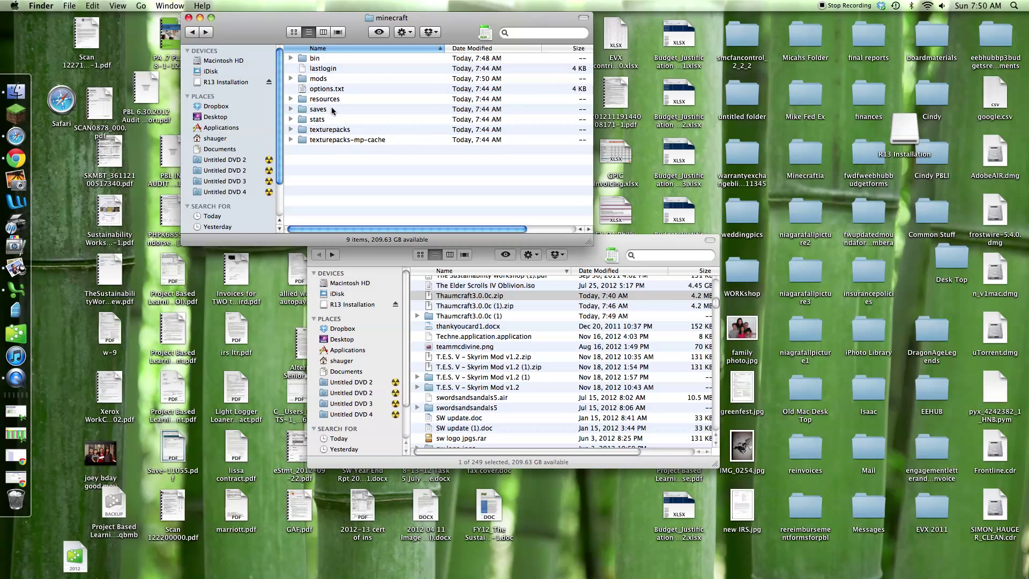
{"action": "double_click", "coordinate": [318, 78]}
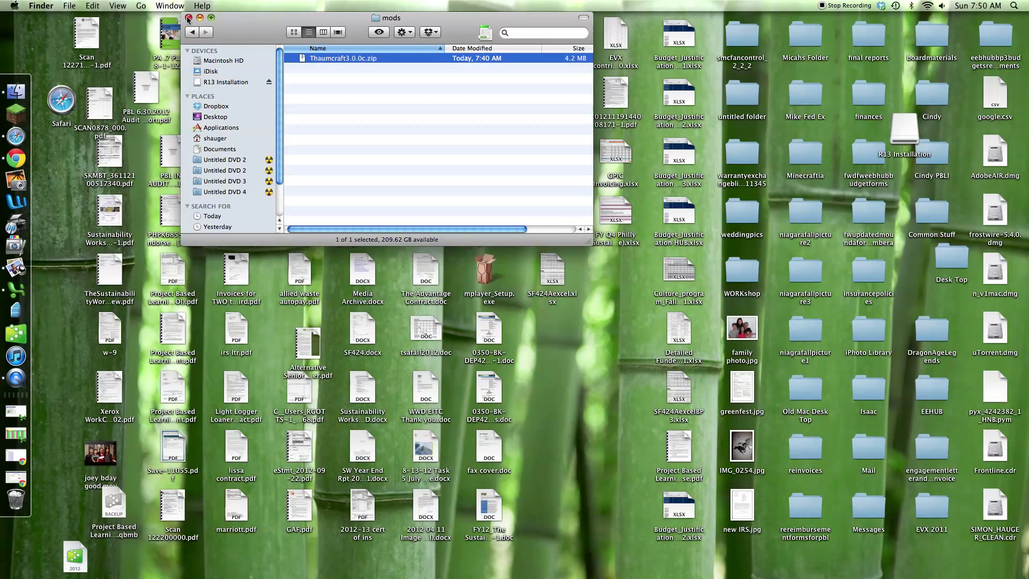
{"action": "left_click", "coordinate": [190, 18]}
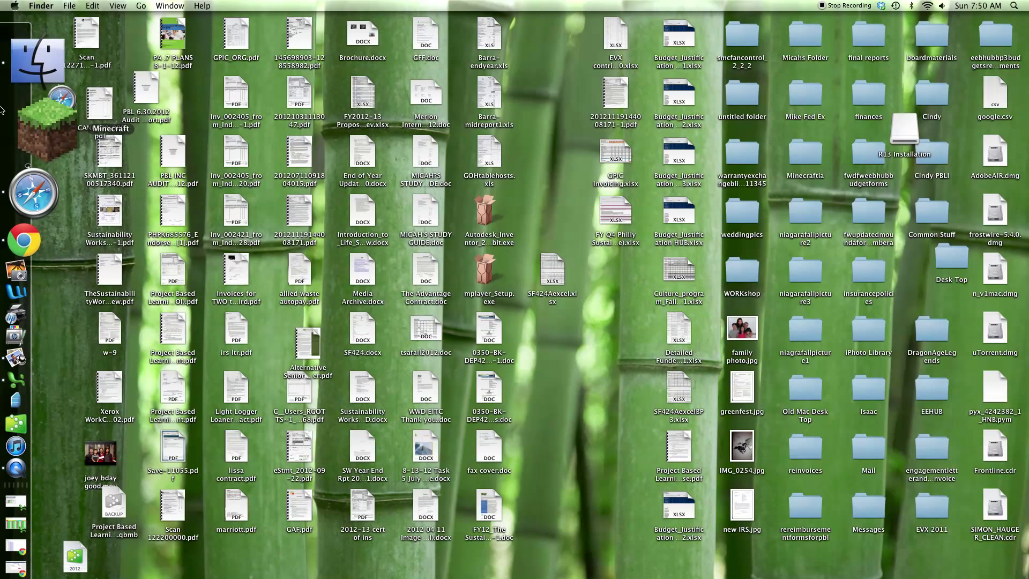